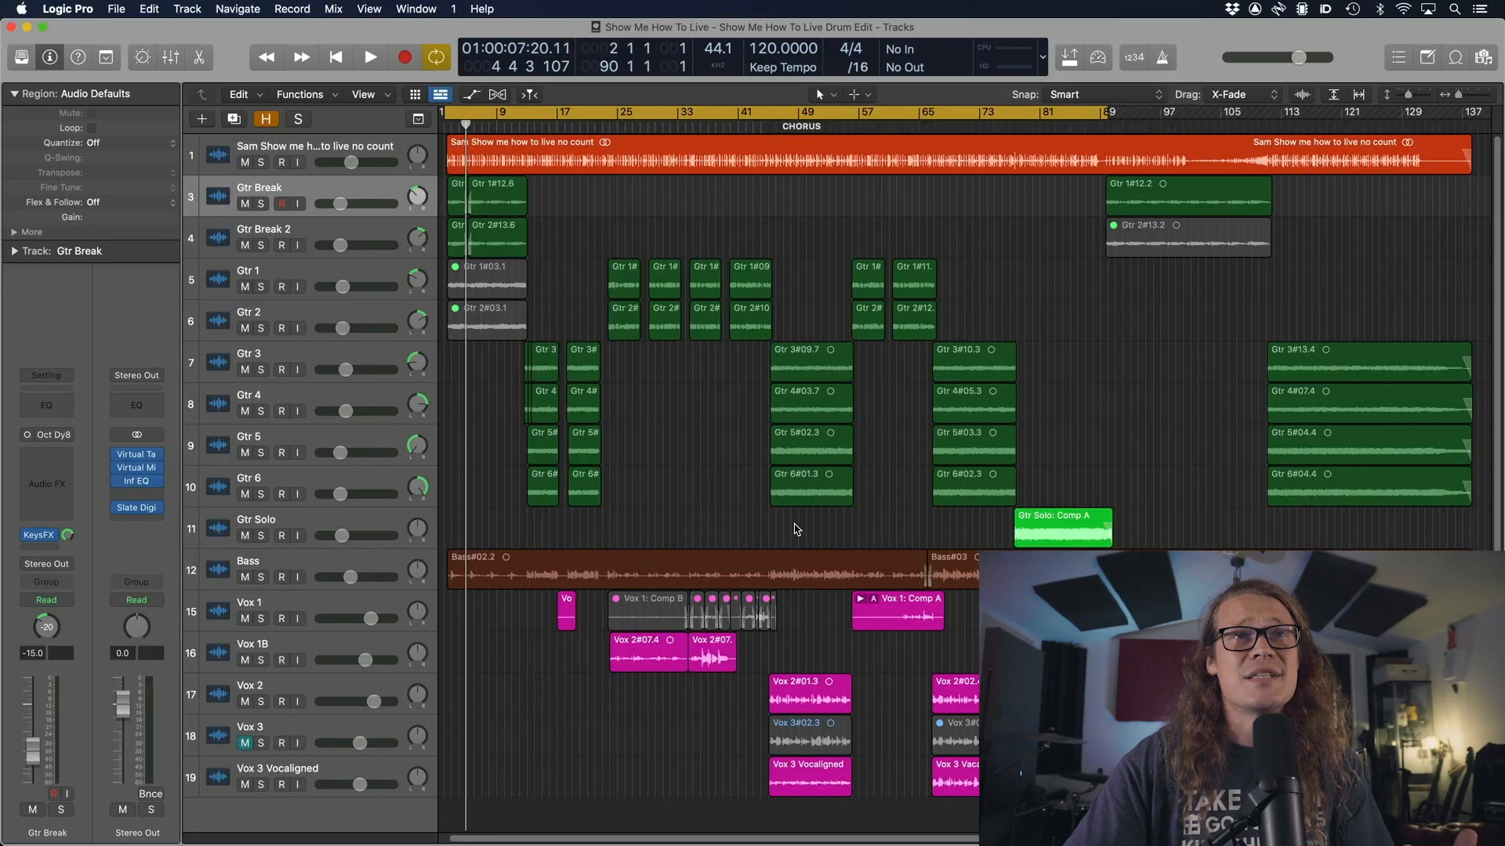
{"action": "mouse_move", "coordinate": [566, 160]}
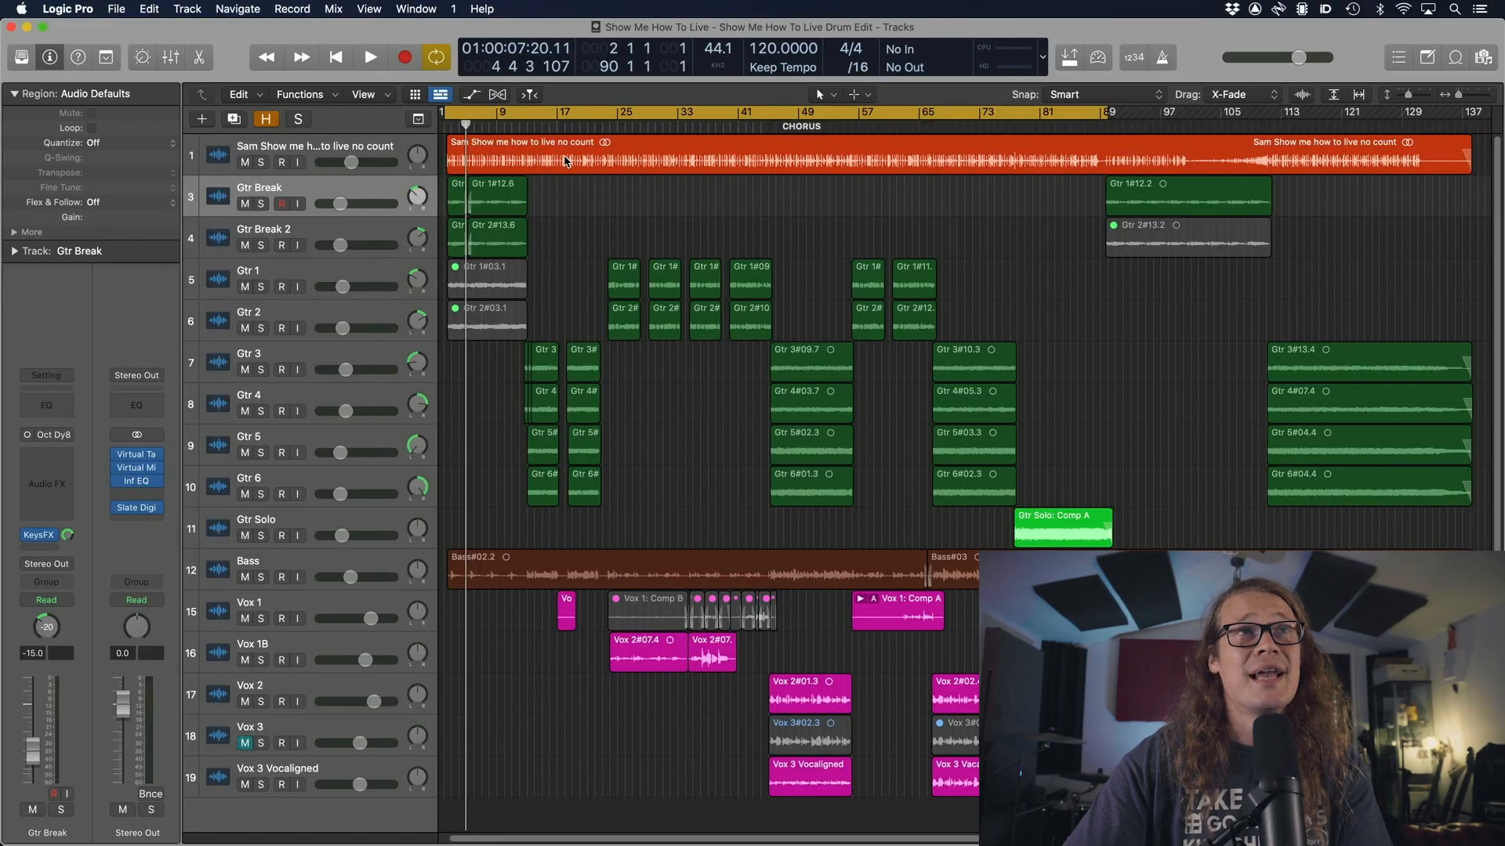
{"action": "mouse_move", "coordinate": [567, 199]}
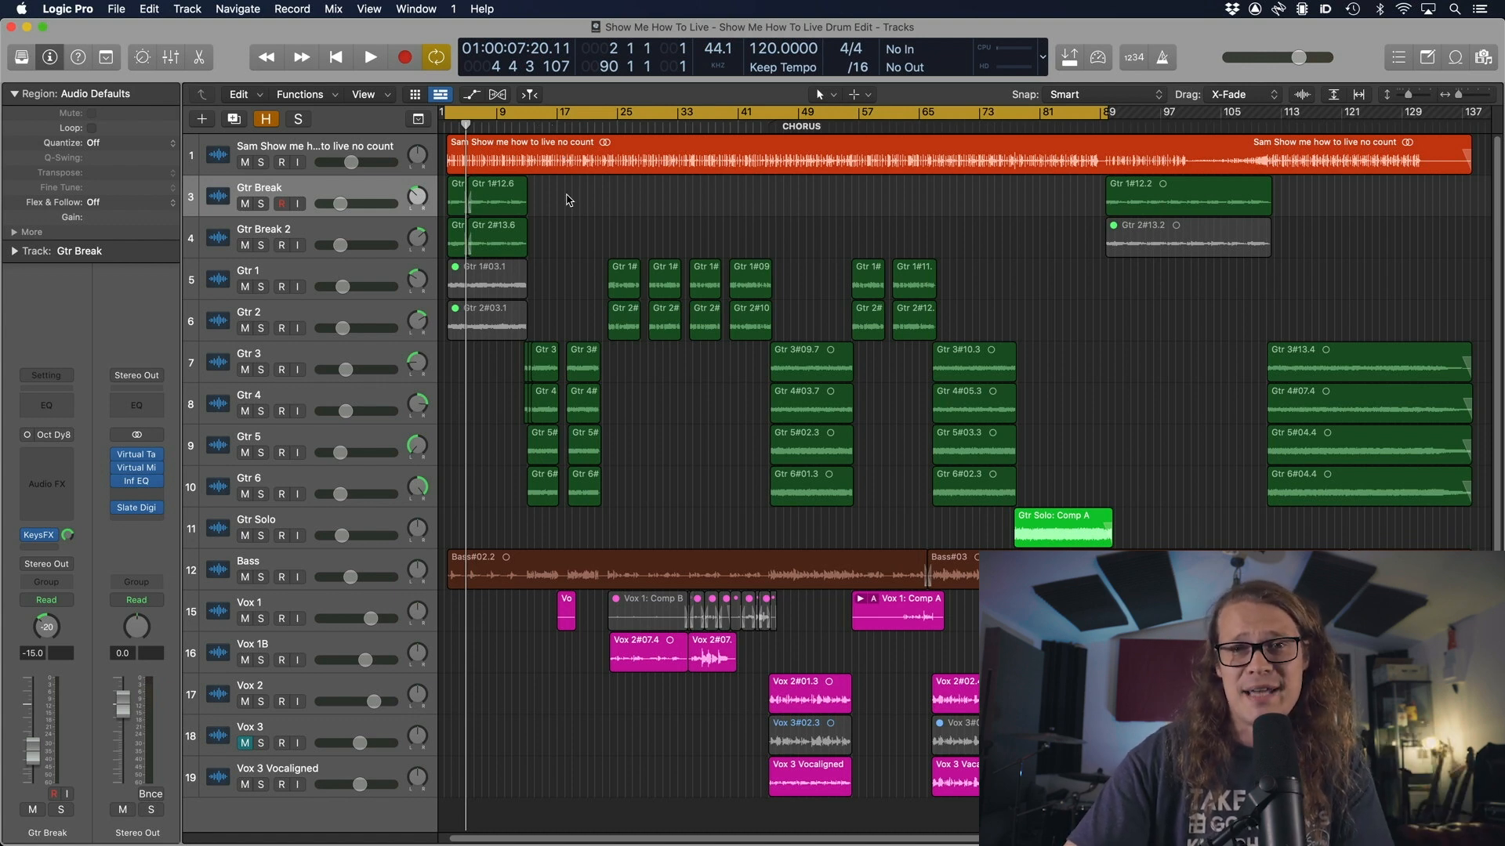
Play and stop the arrangement to audition the drum recording.
{"action": "left_click", "coordinate": [370, 56]}
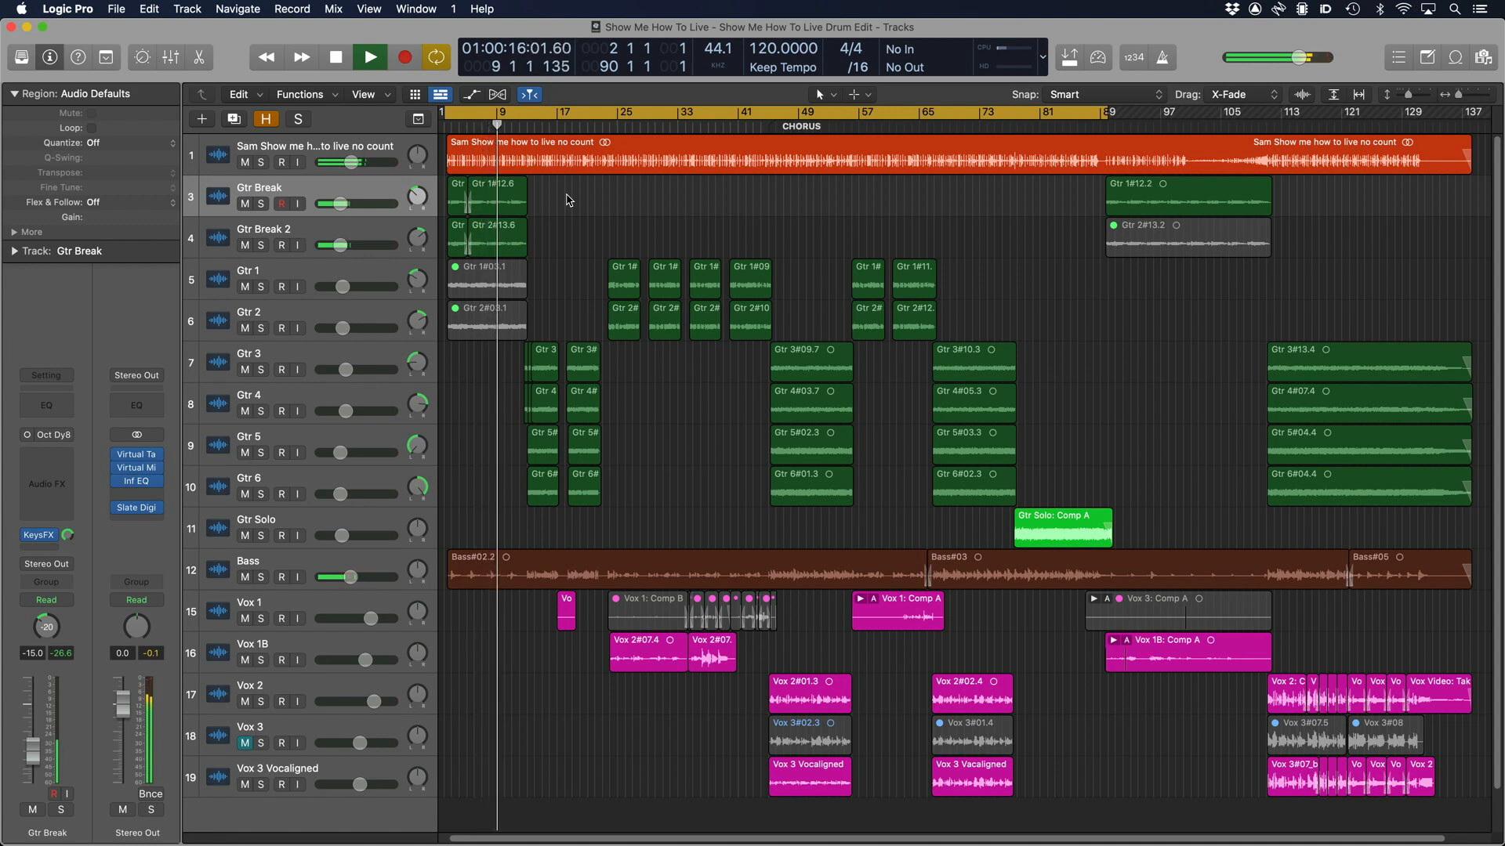
{"action": "left_click", "coordinate": [370, 56]}
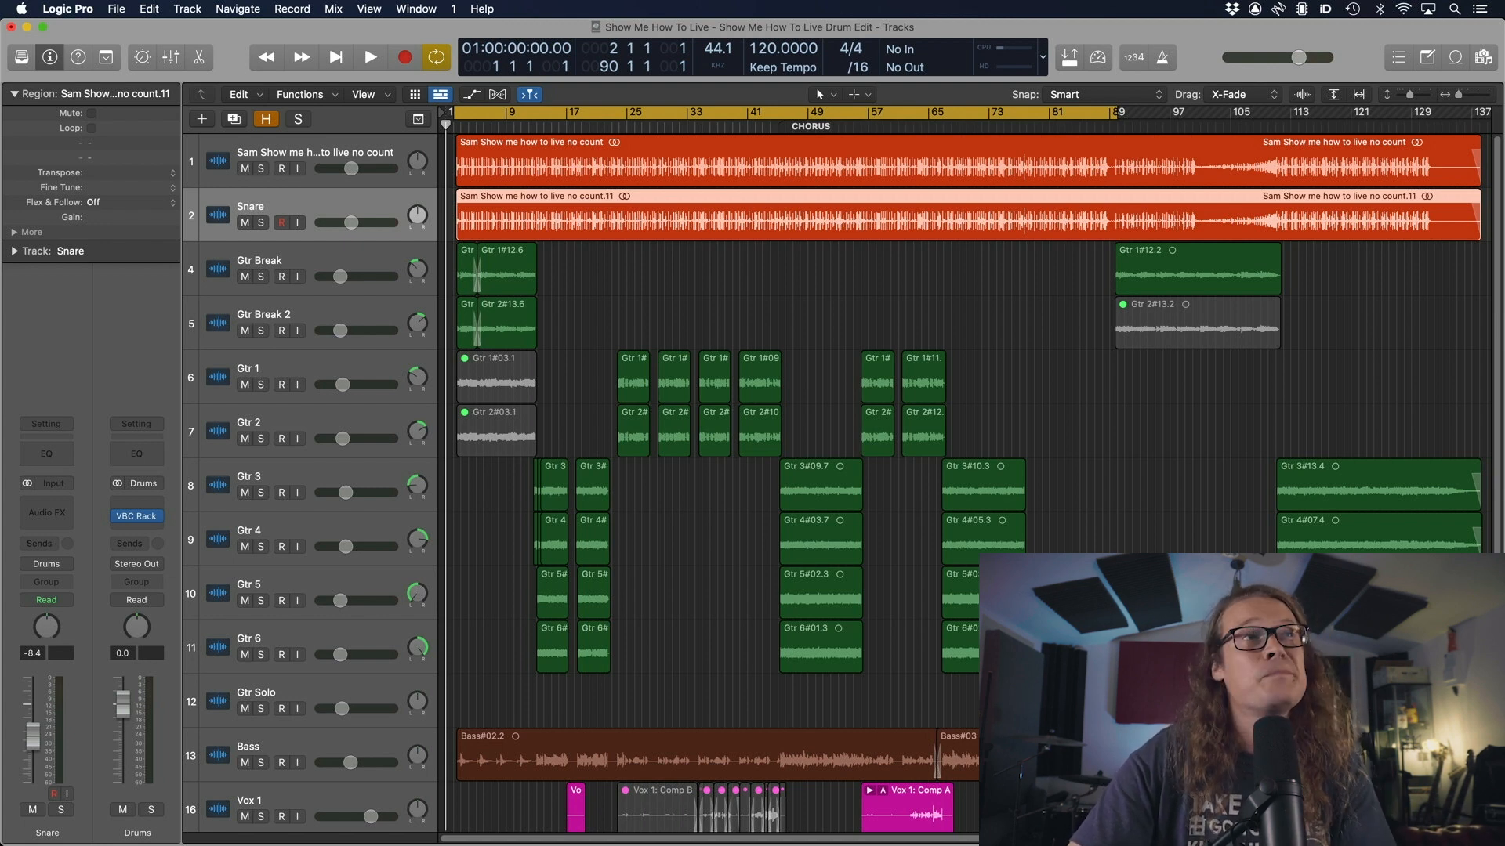
Solo Snare and set Channel EQ low-cut near 148 Hz and high-cut near 478 Hz.
{"action": "left_click", "coordinate": [46, 503]}
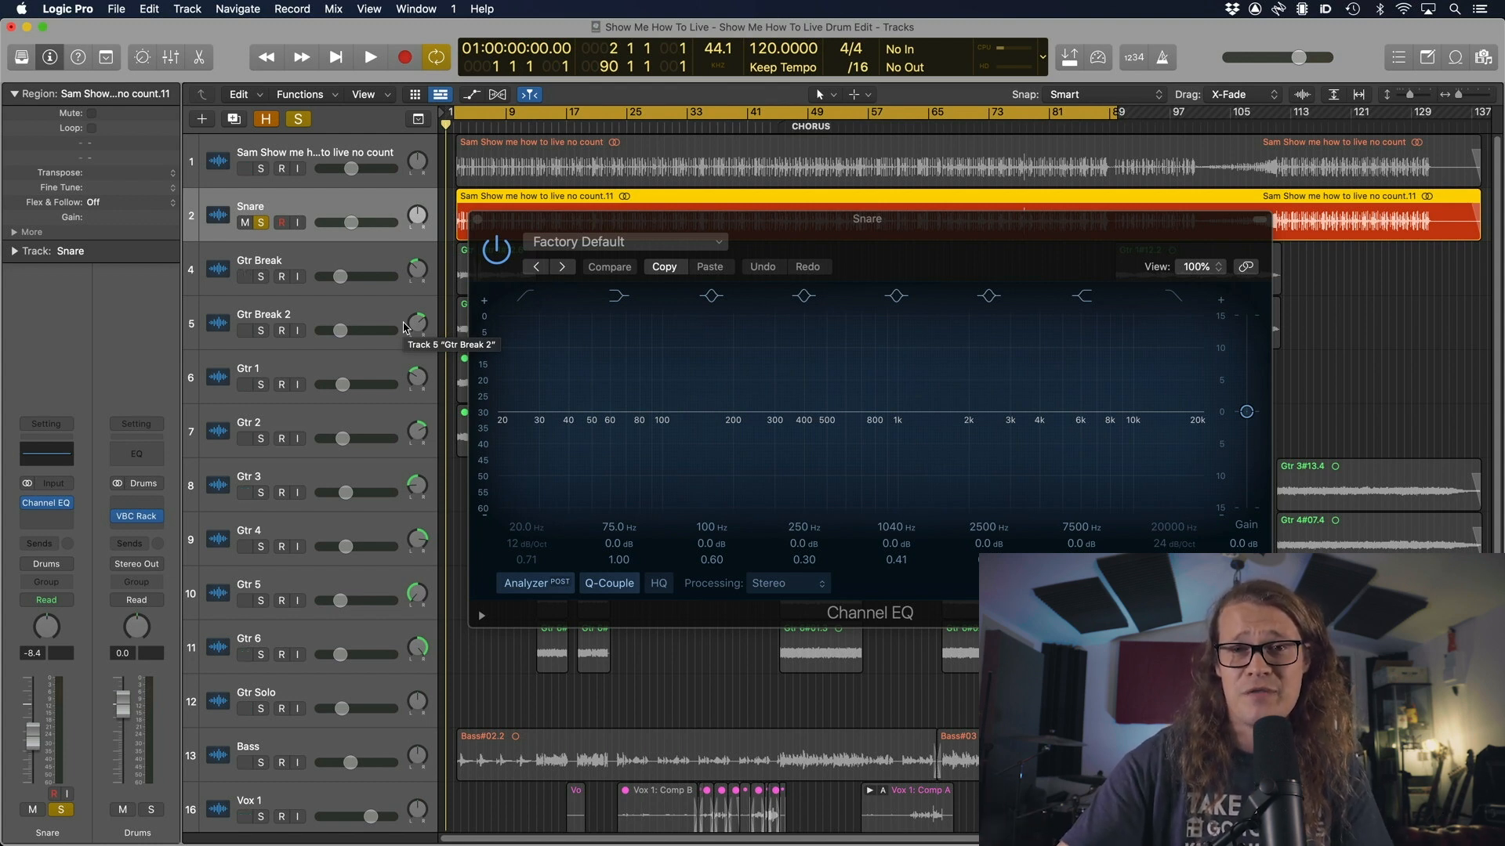
{"action": "left_click", "coordinate": [619, 297]}
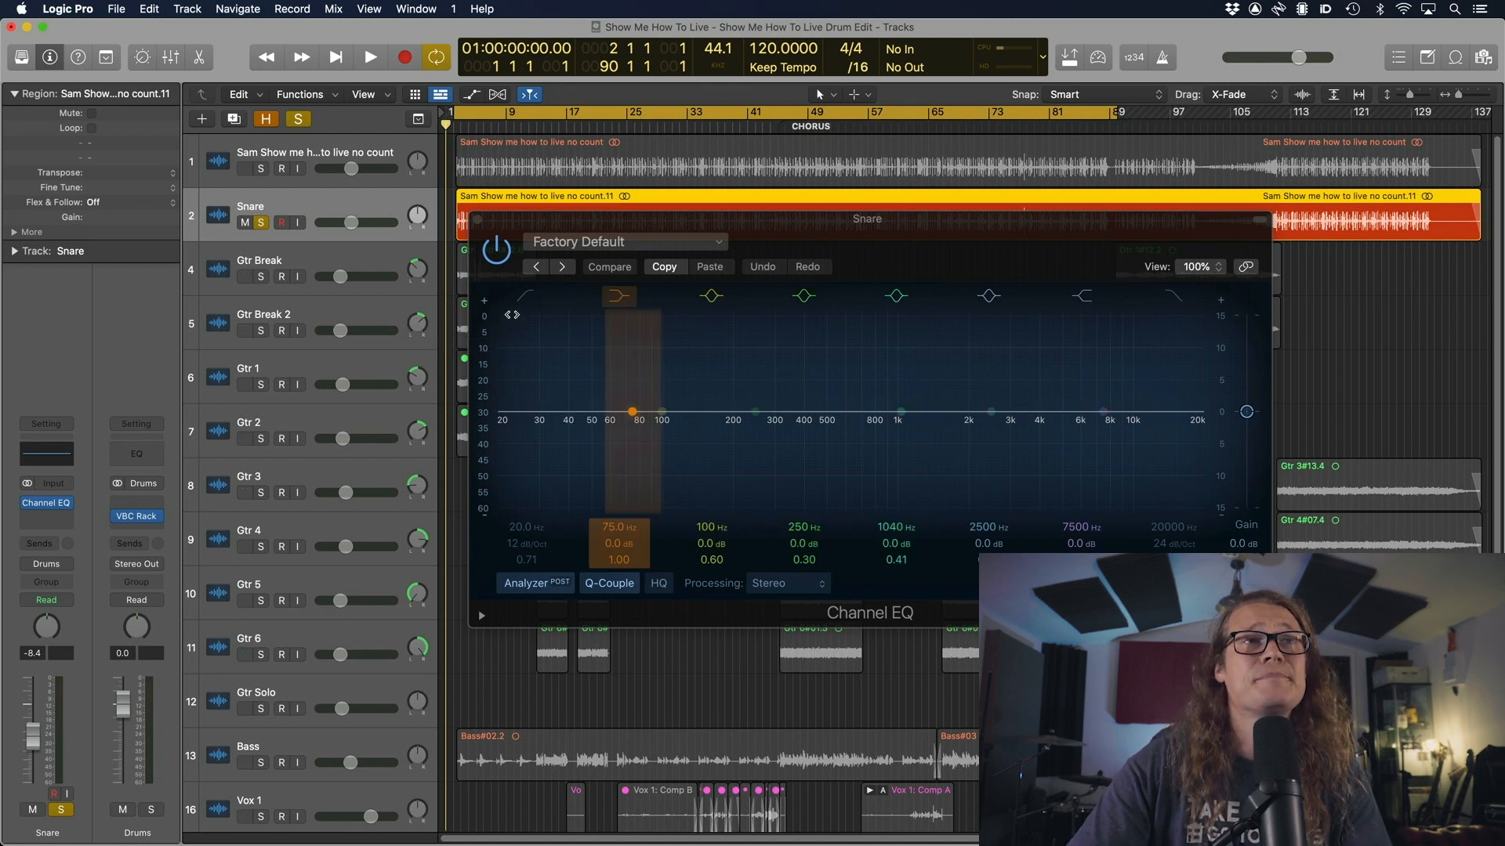
{"action": "left_click", "coordinate": [370, 57]}
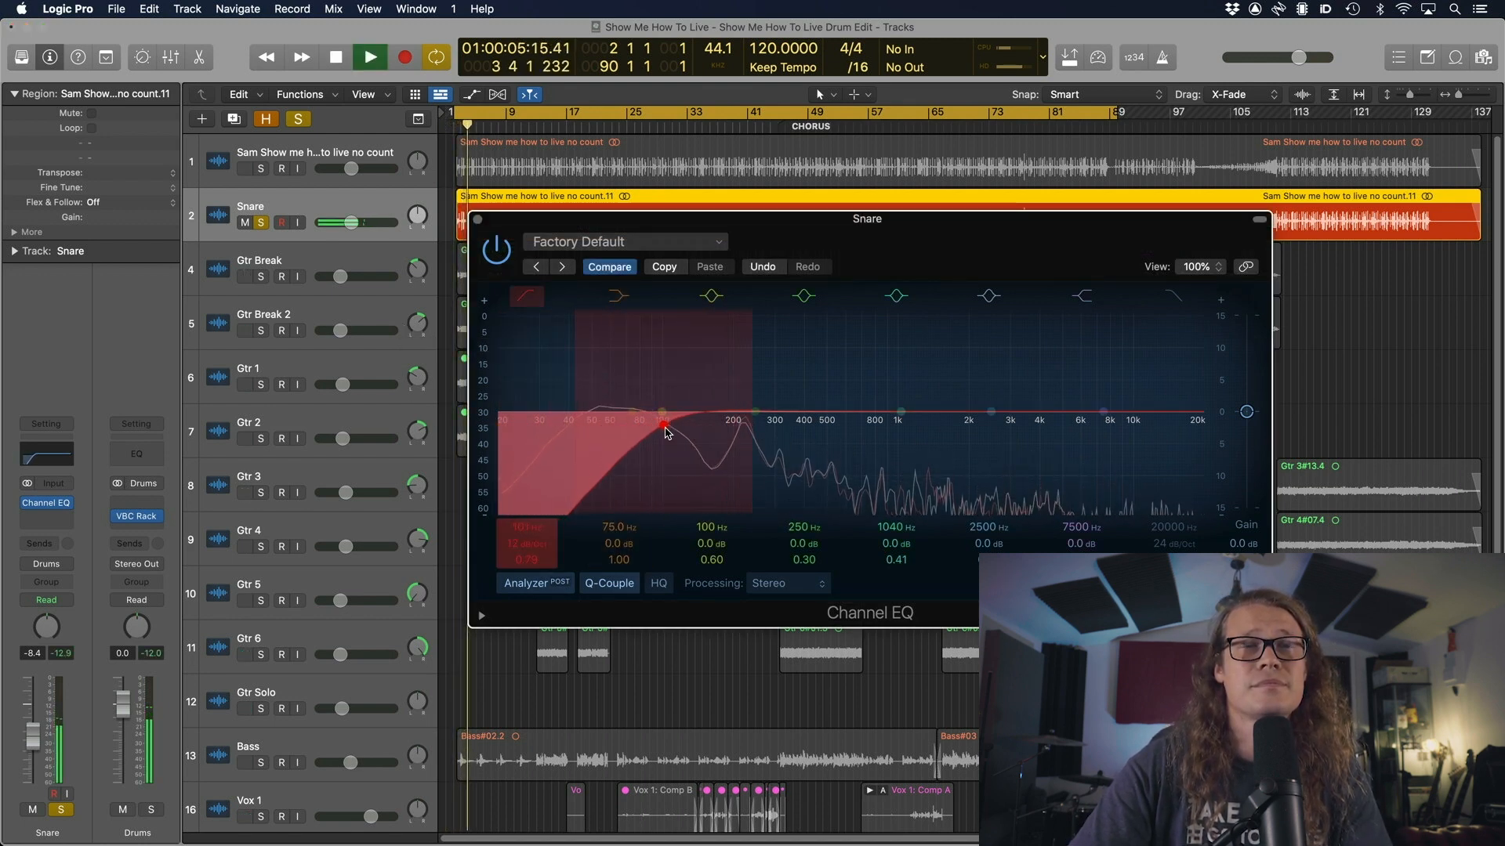
{"action": "left_click", "coordinate": [335, 56]}
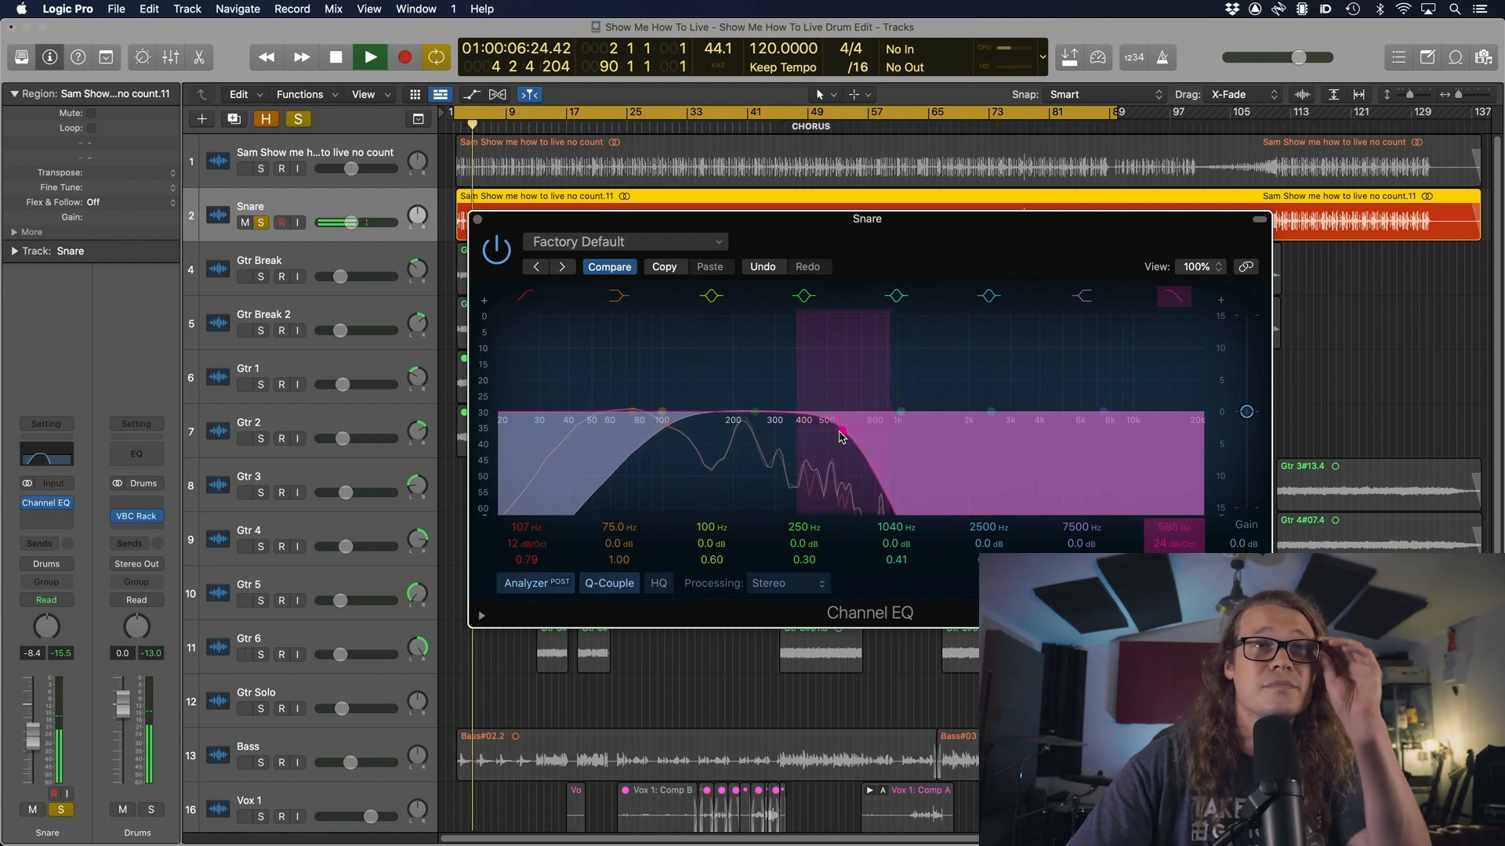
{"action": "left_click_drag", "start_coordinate": [835, 430], "coordinate": [667, 429]}
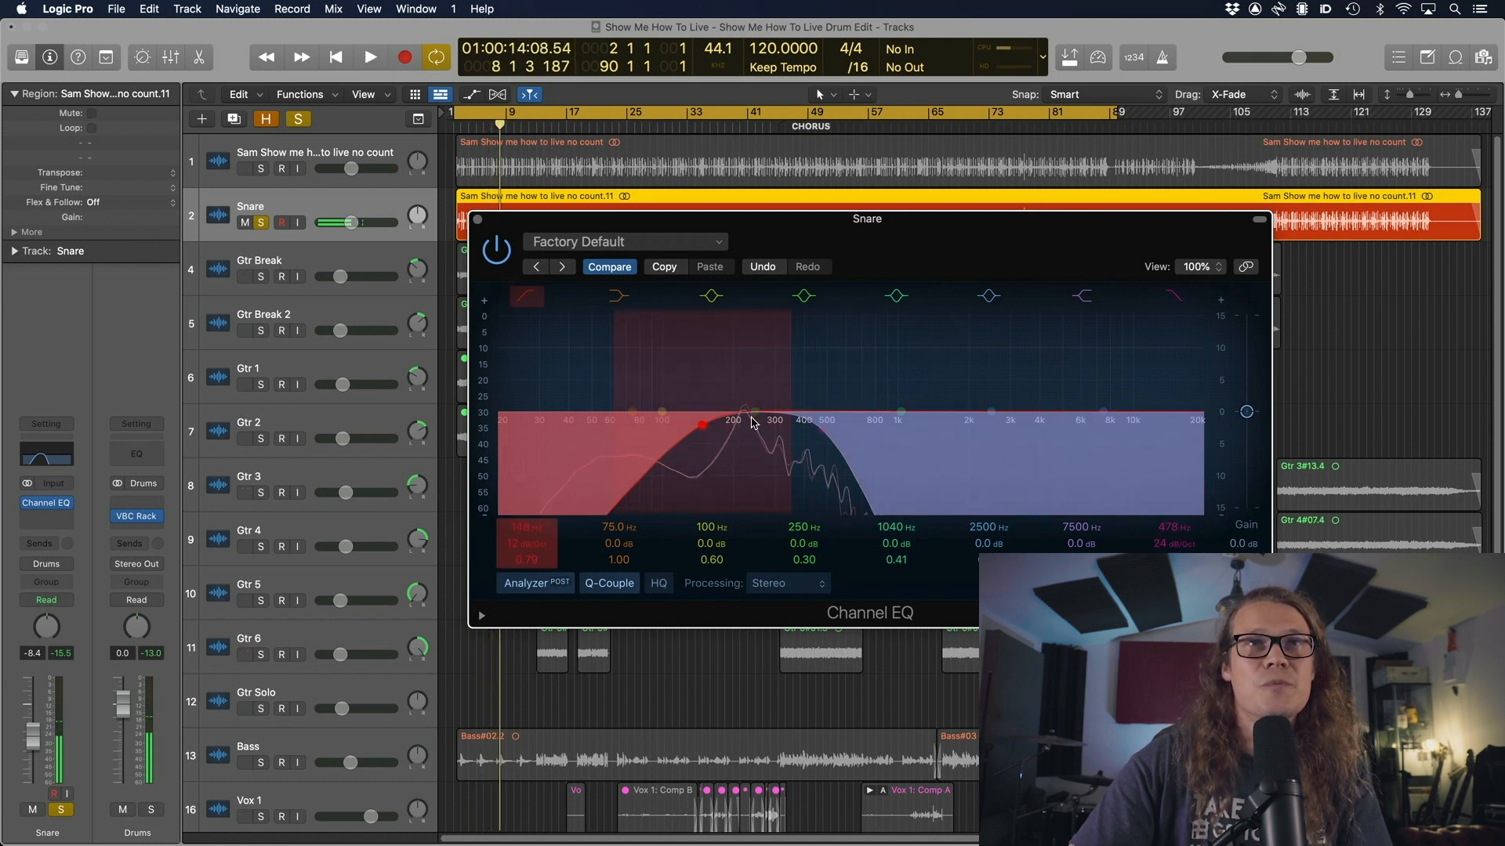
Enable the mid bell band and shape it to about +17 dB at 216 Hz with Q 4.30.
{"action": "left_click", "coordinate": [1076, 304]}
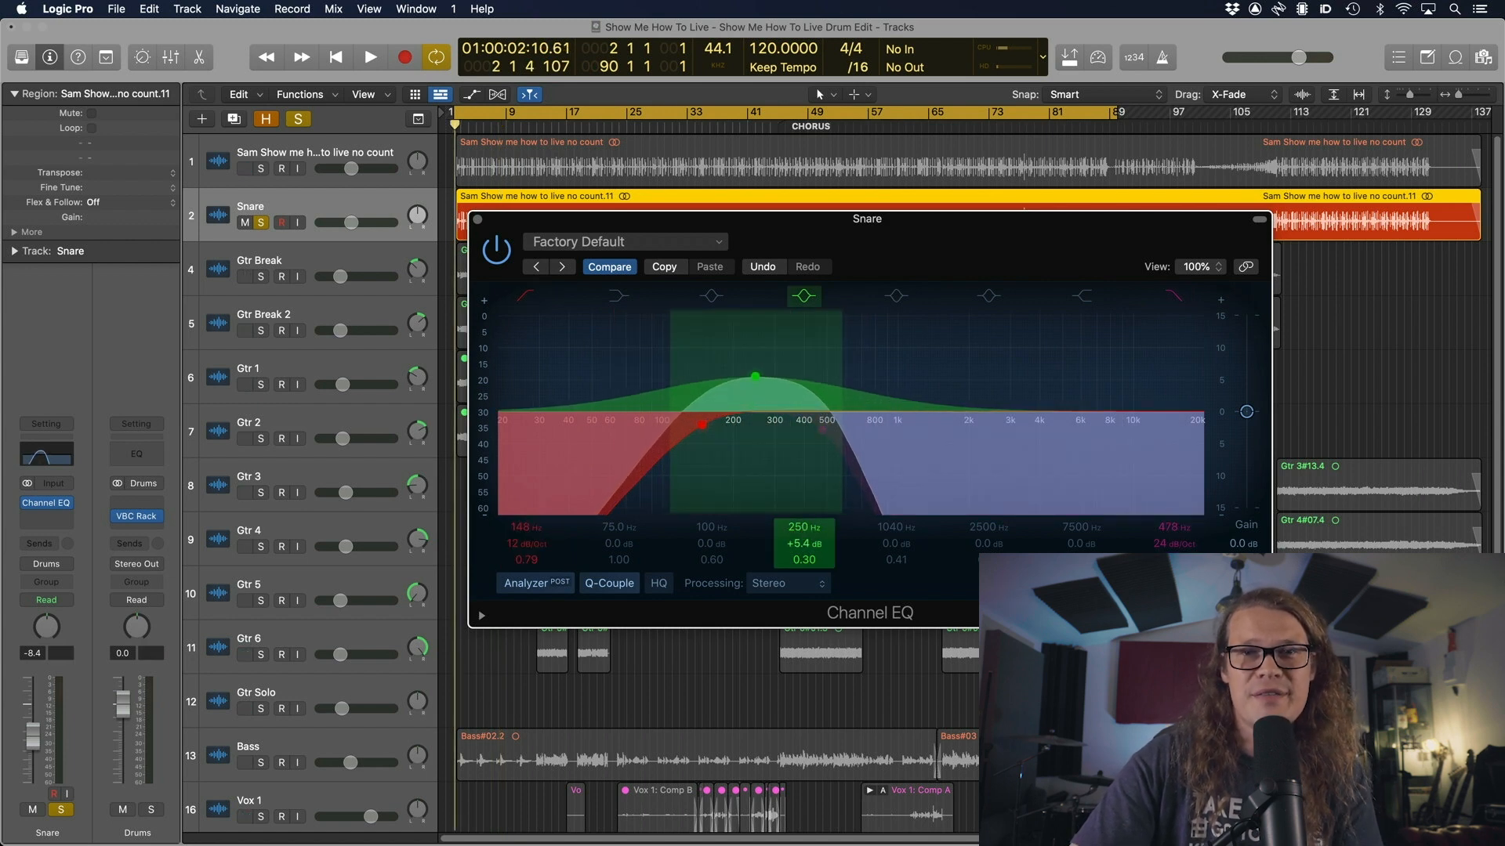
{"action": "left_click_drag", "start_coordinate": [755, 378], "coordinate": [756, 357]}
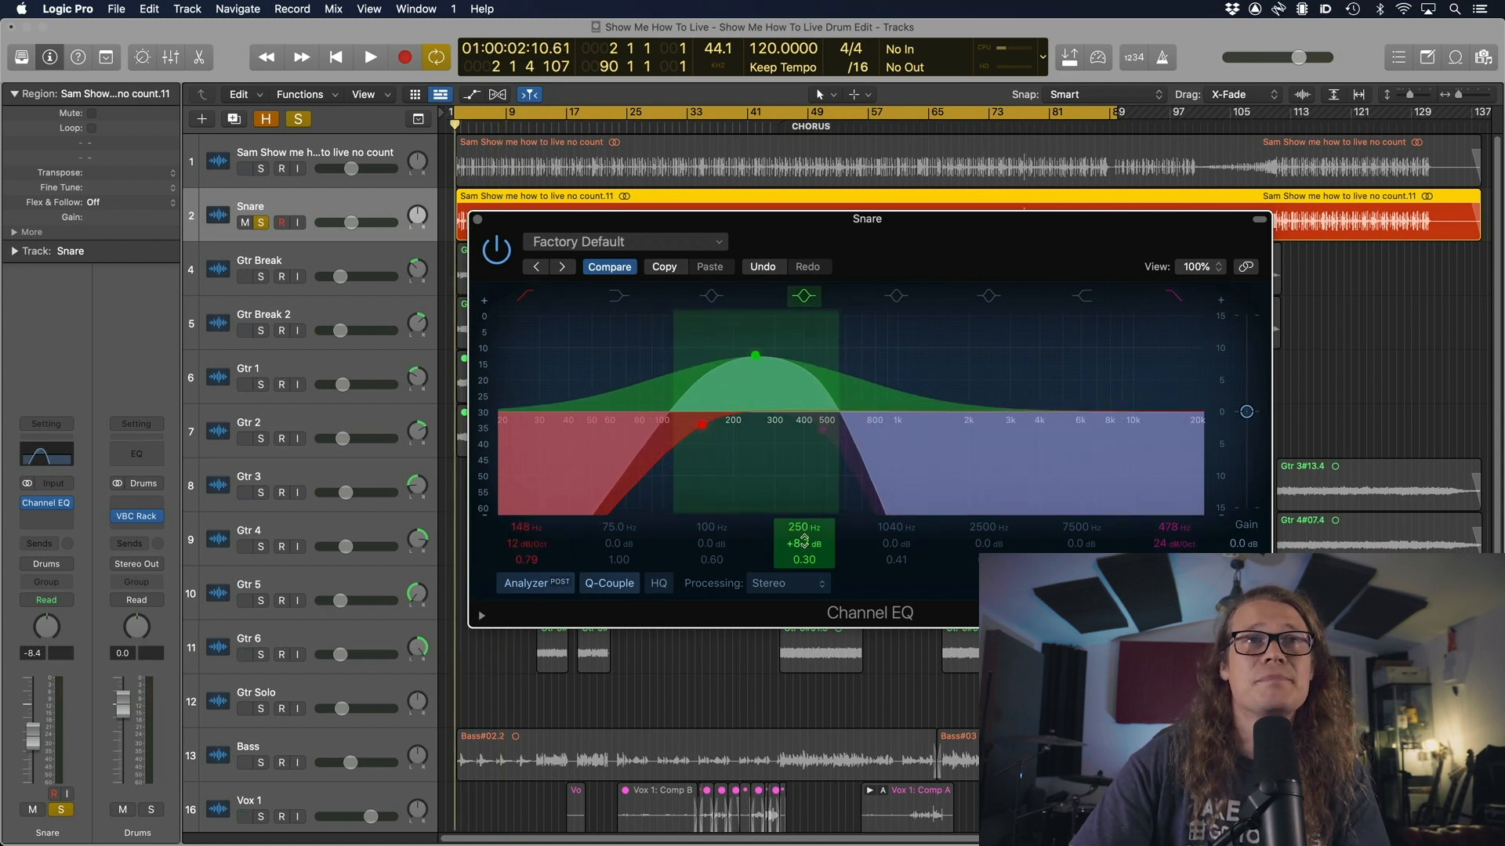
{"action": "left_click", "coordinate": [370, 56]}
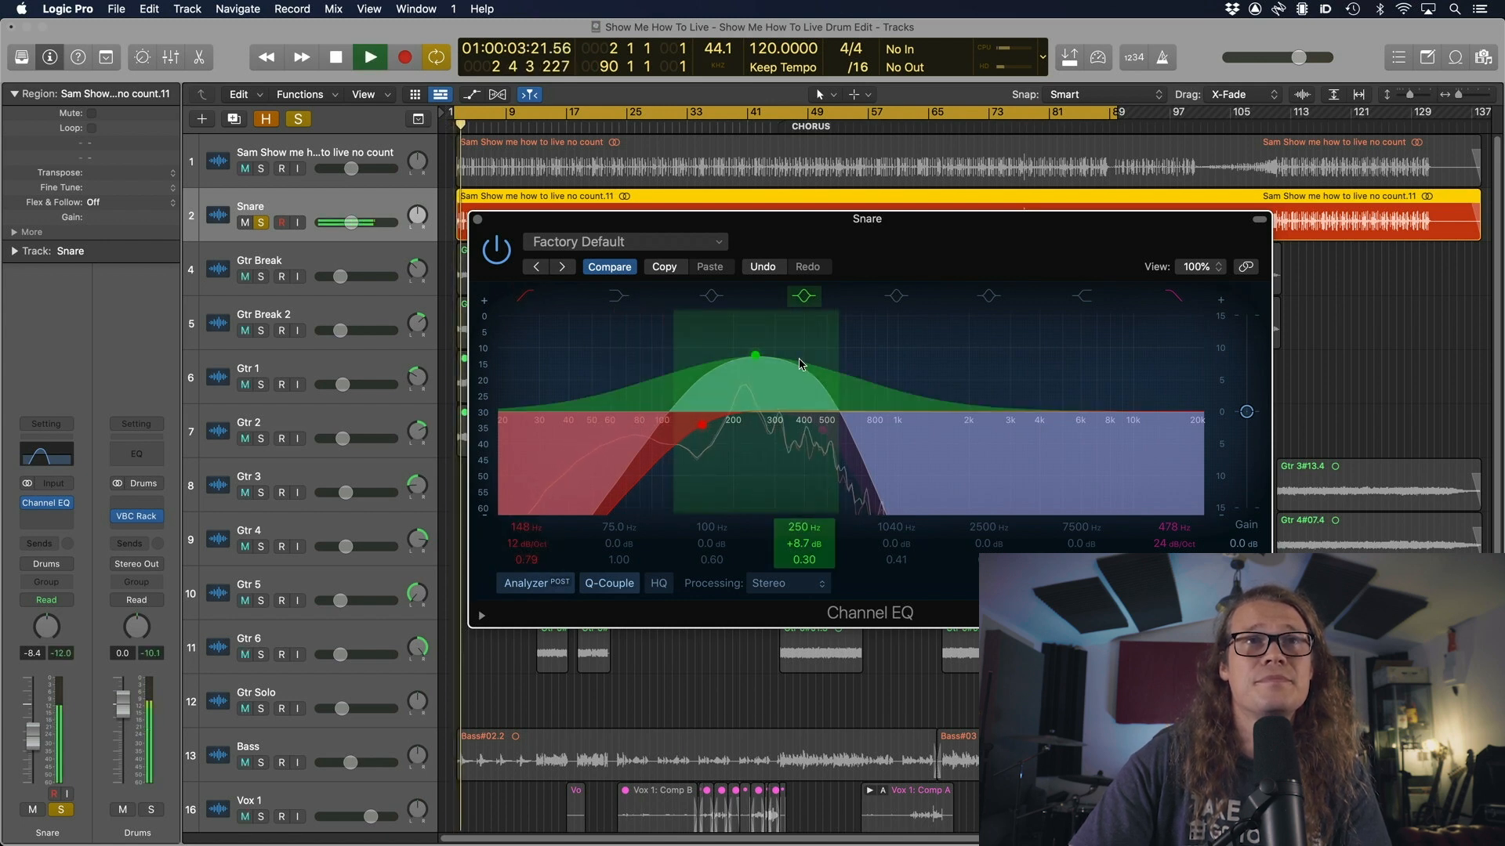
{"action": "left_click_drag", "start_coordinate": [756, 356], "coordinate": [763, 360]}
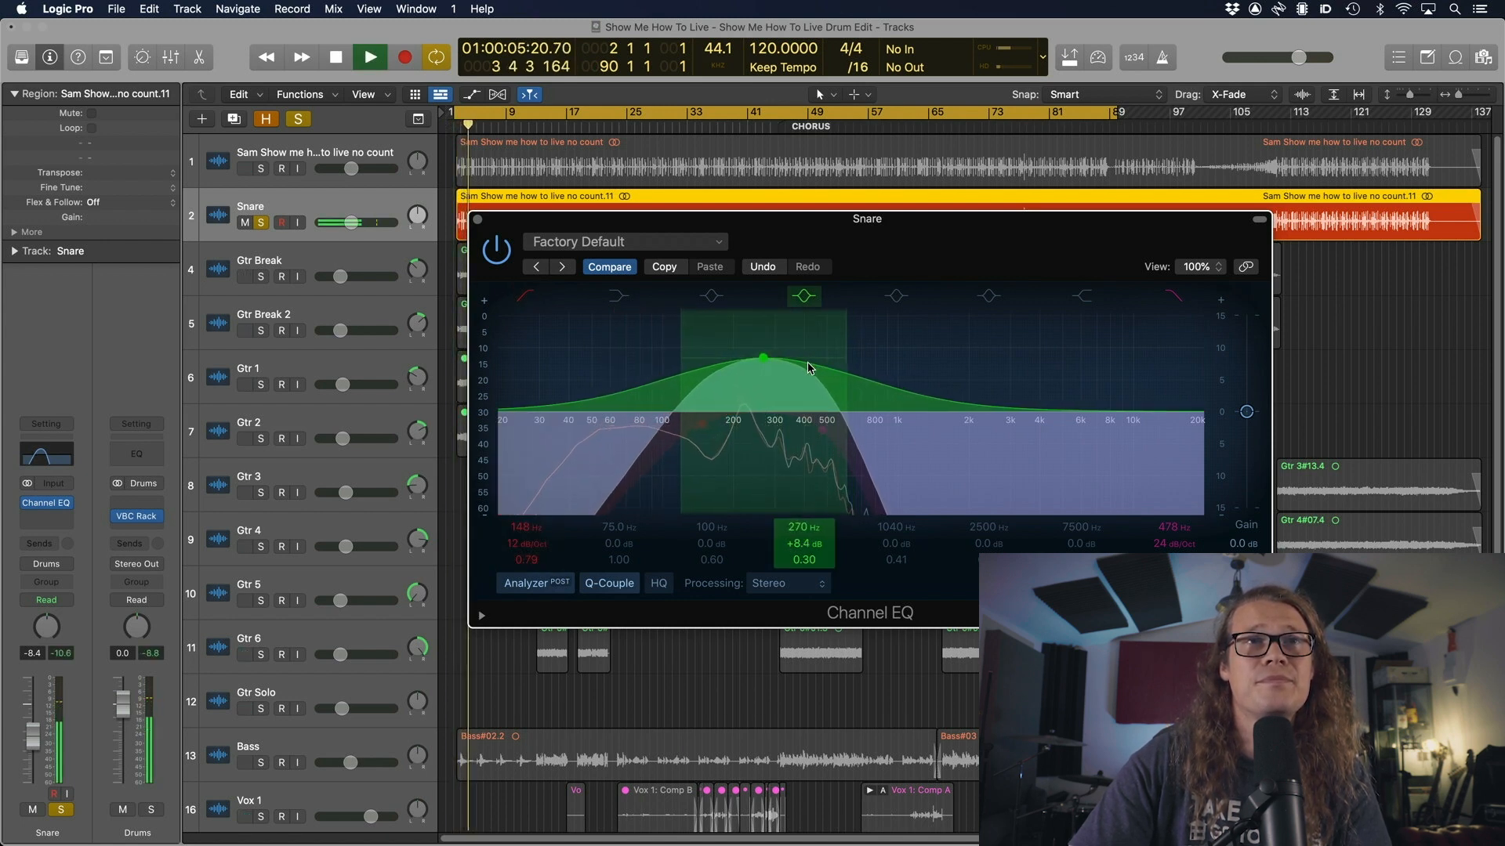
{"action": "left_click_drag", "start_coordinate": [764, 358], "coordinate": [743, 332]}
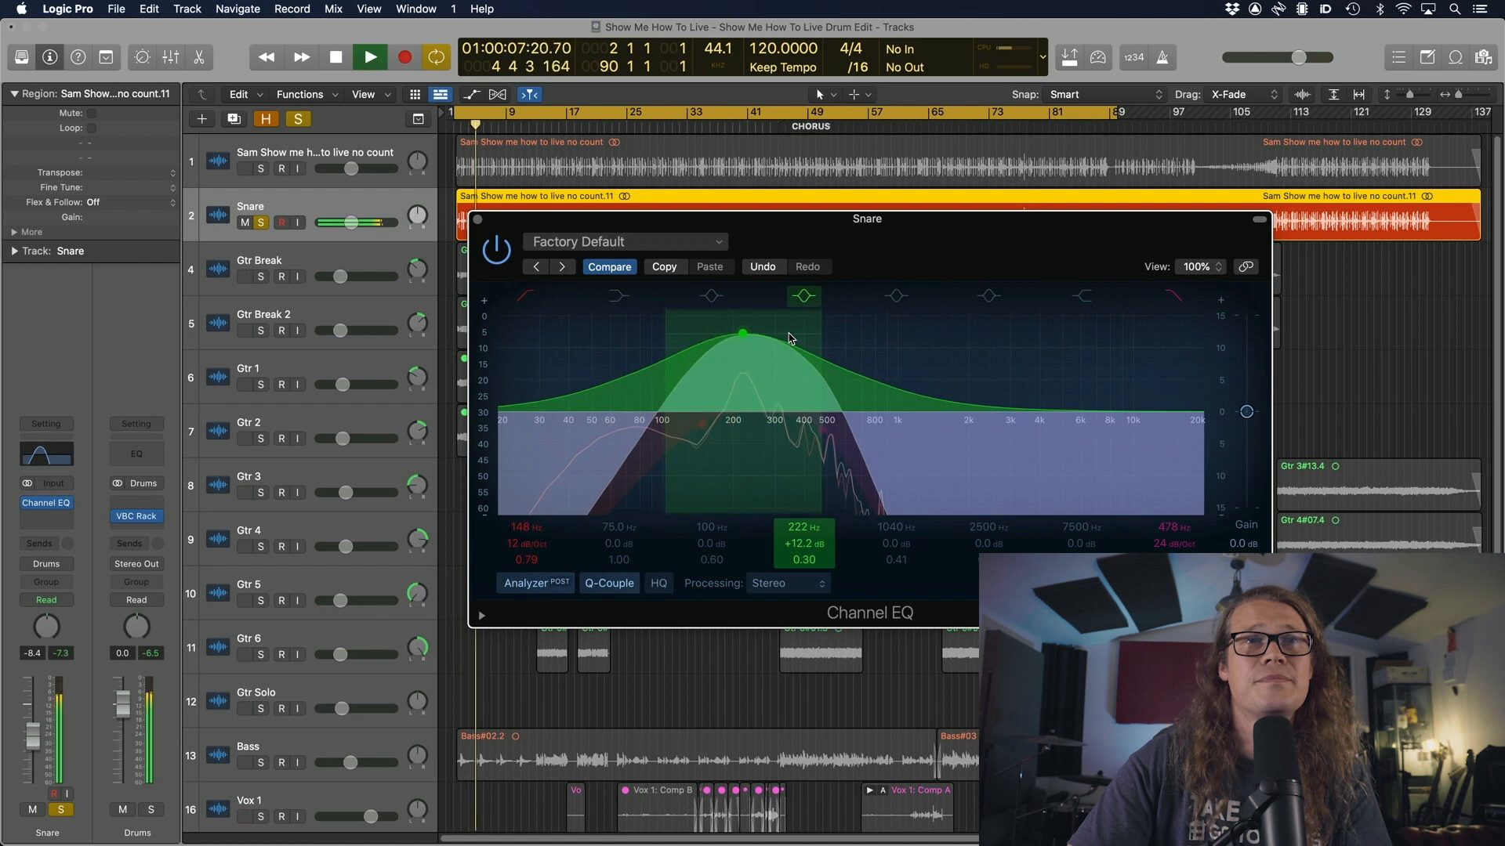
{"action": "left_click_drag", "start_coordinate": [742, 332], "coordinate": [741, 329]}
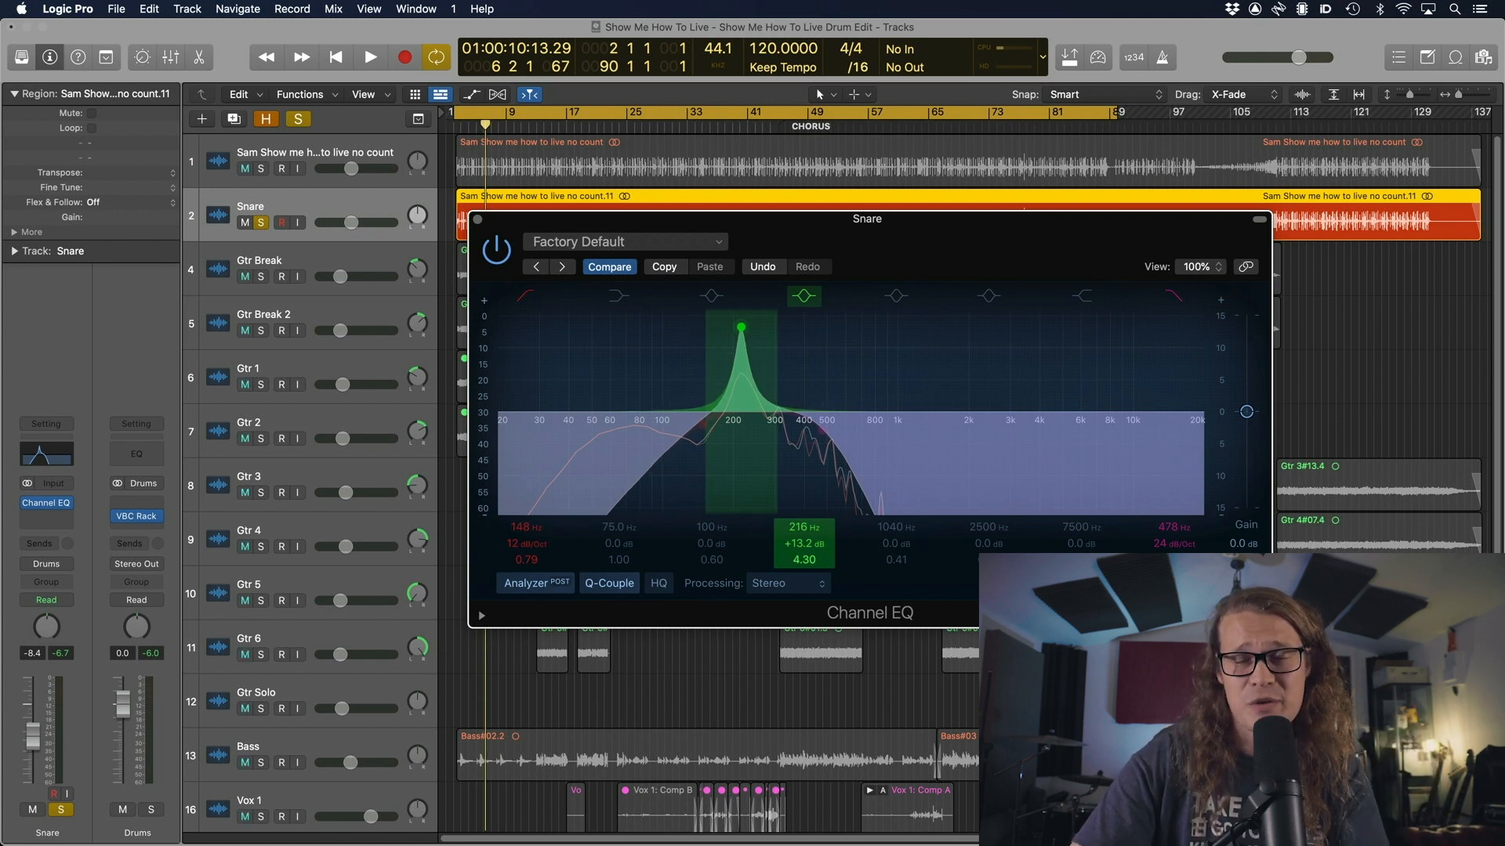
{"action": "left_click", "coordinate": [370, 57]}
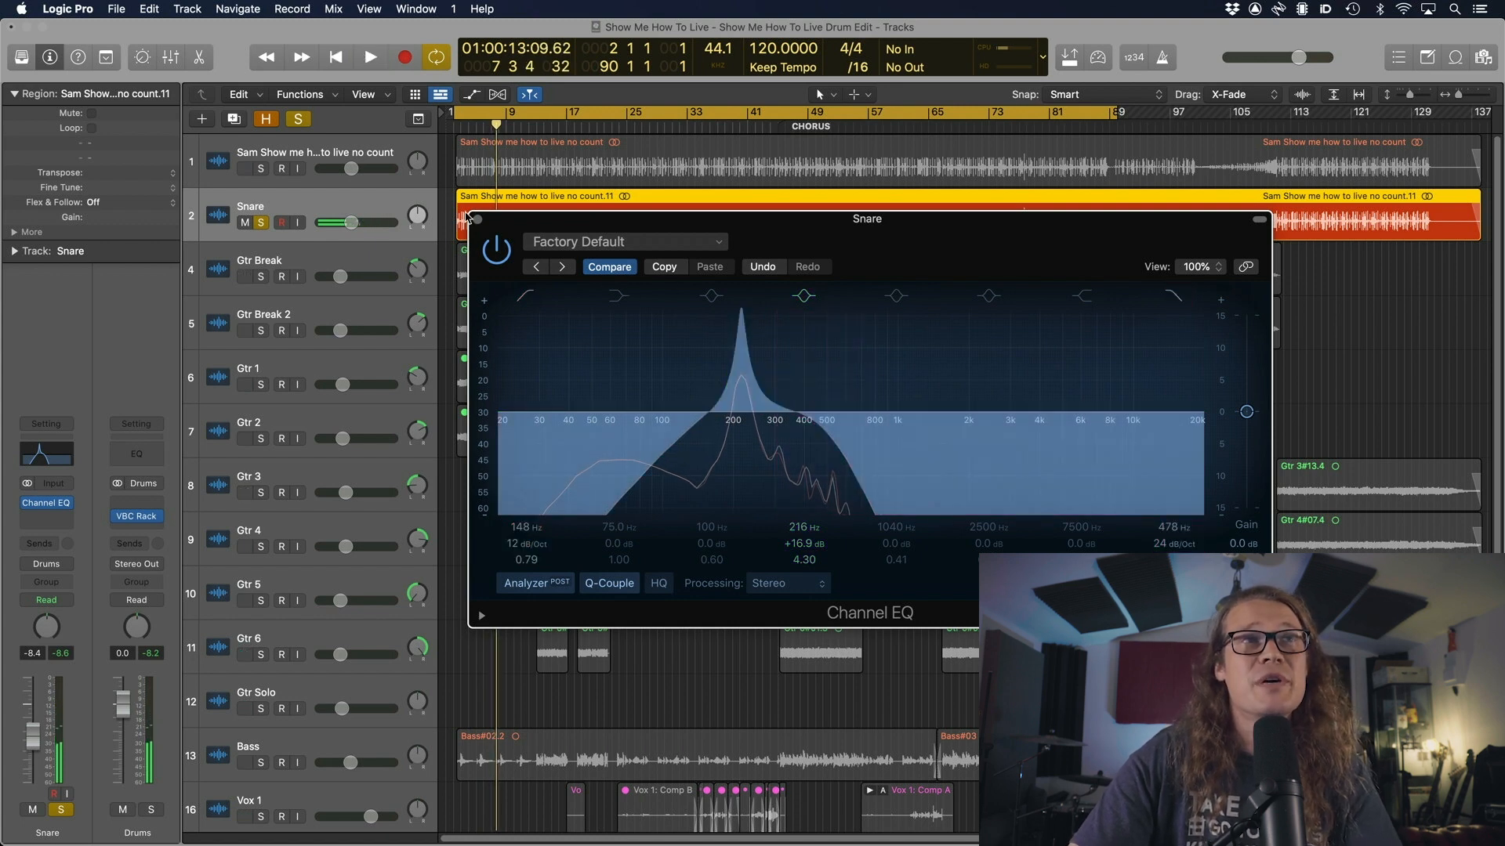
Bounce the filtered Snare region in place to a new track named Snare Trigger.
{"action": "left_click", "coordinate": [471, 220]}
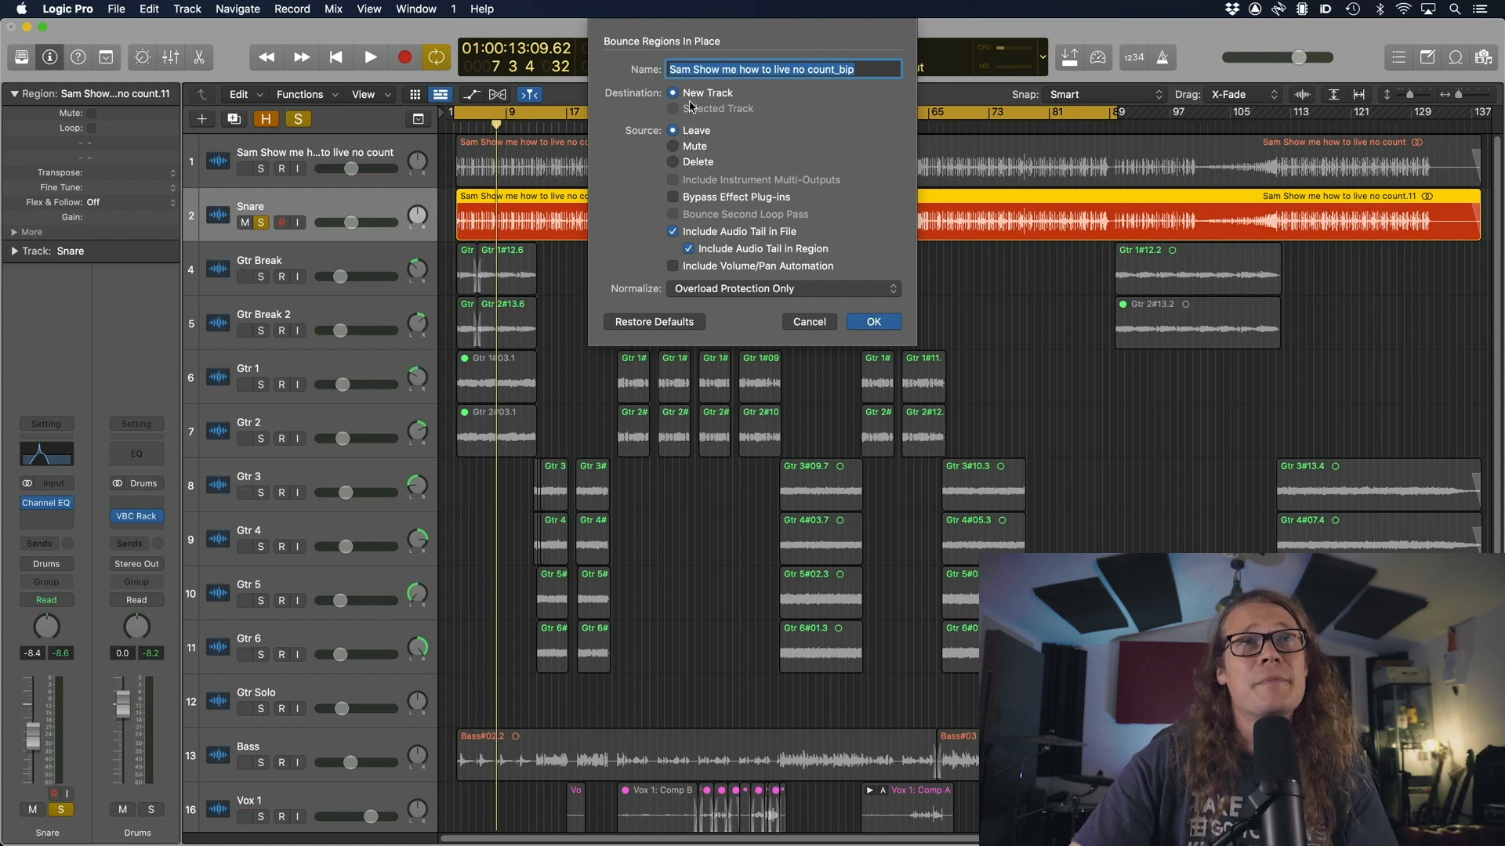
{"action": "type", "text": "Snare Trigger"}
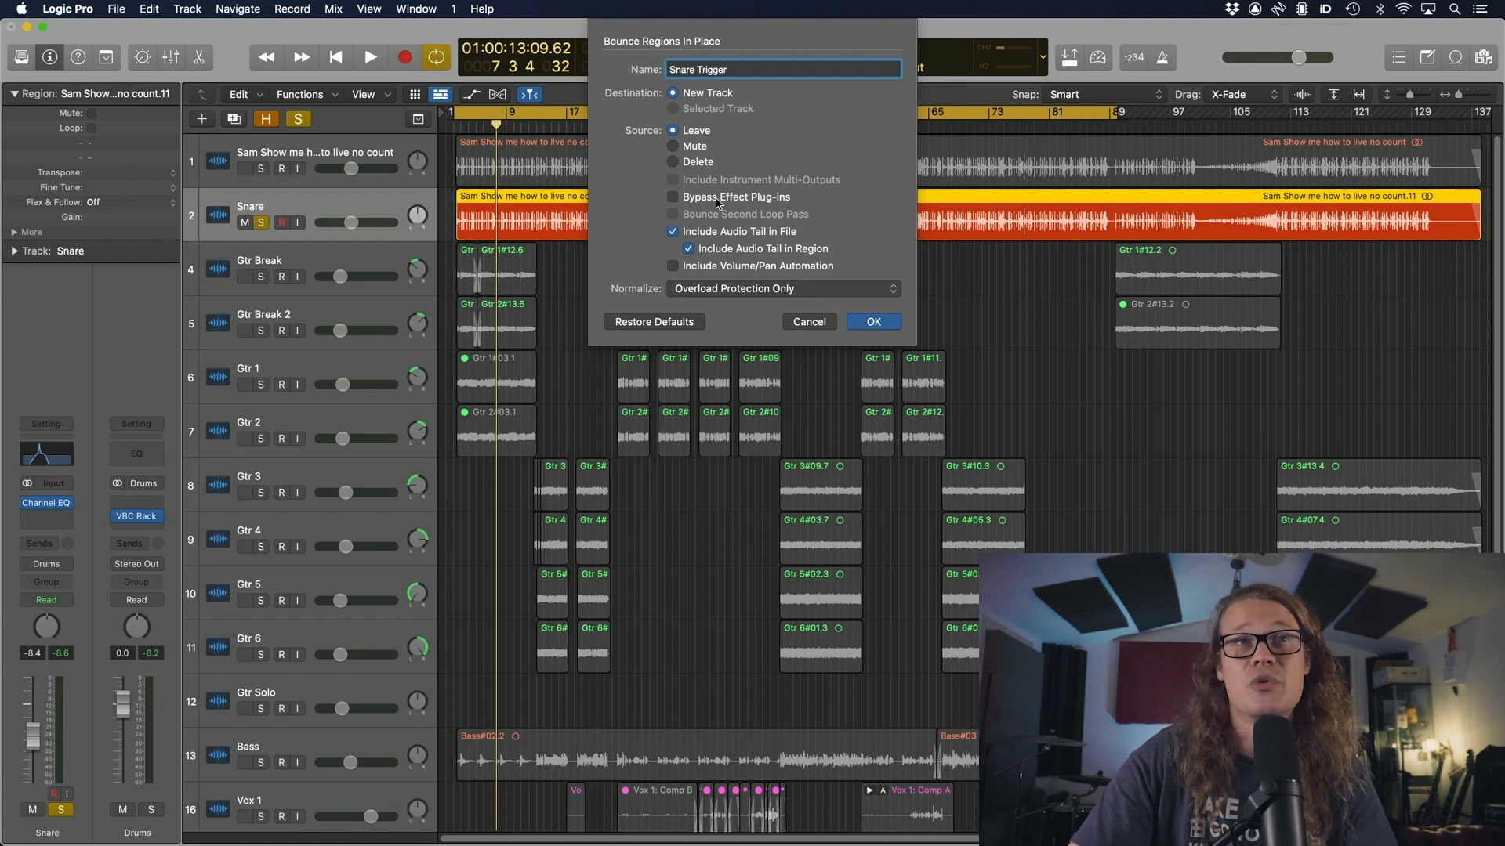
{"action": "left_click", "coordinate": [871, 321]}
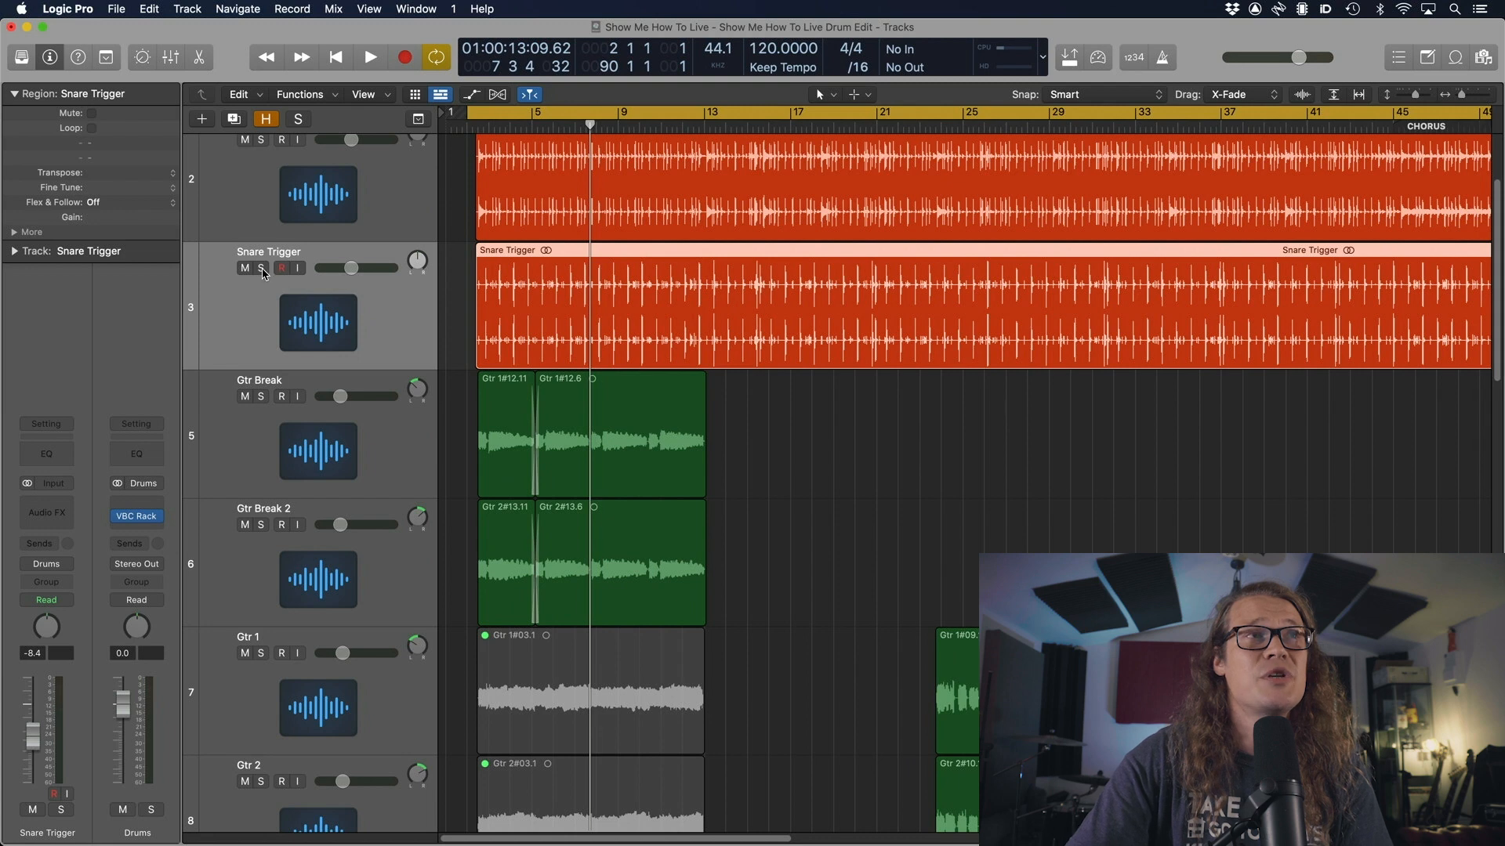
Solo the Snare Trigger track and play to hear the filtered snare alone.
{"action": "left_click", "coordinate": [260, 268]}
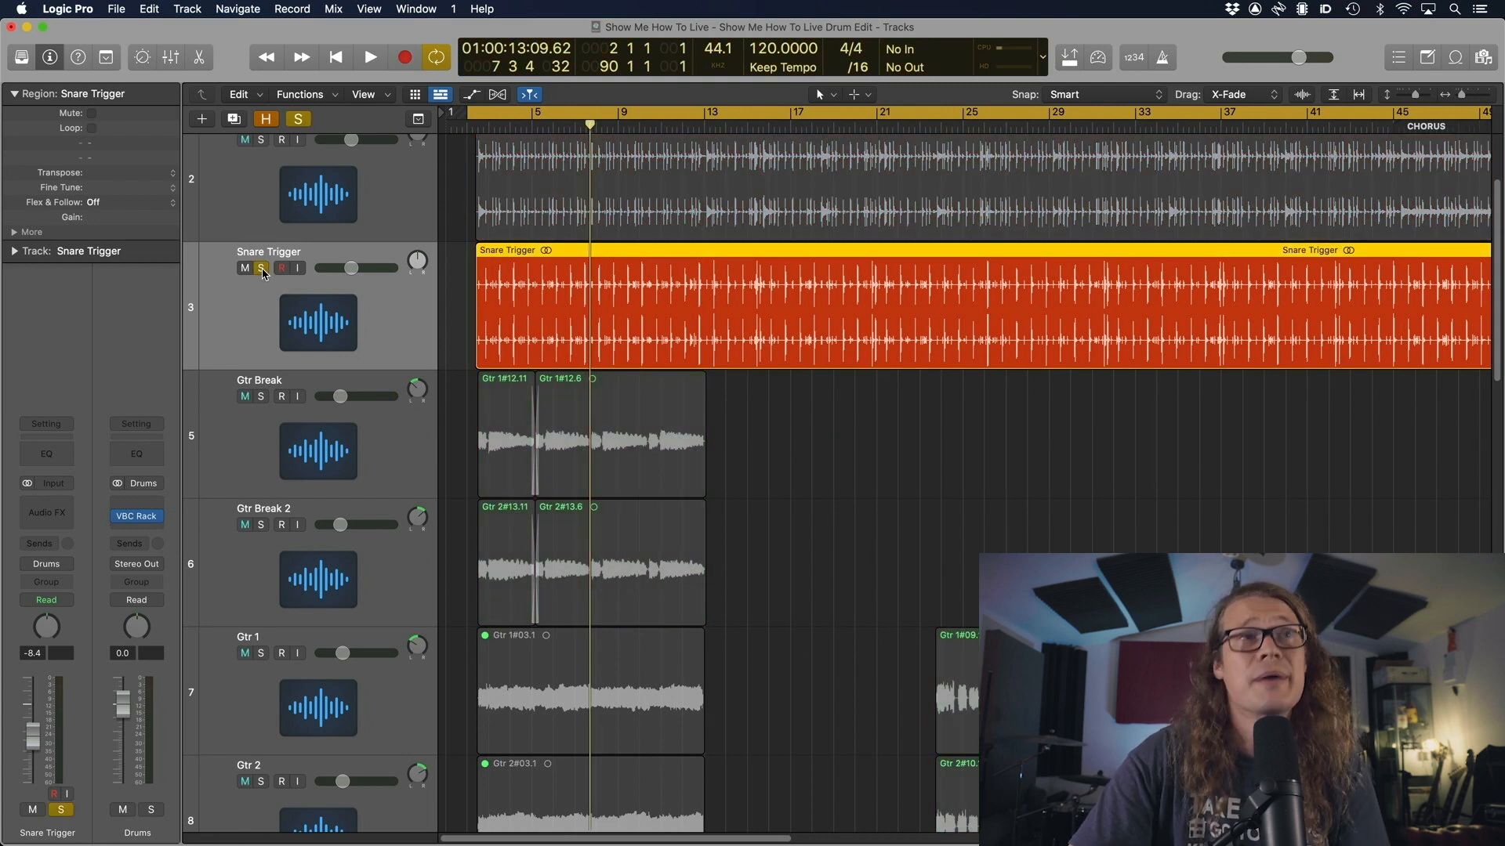
{"action": "left_click", "coordinate": [370, 56]}
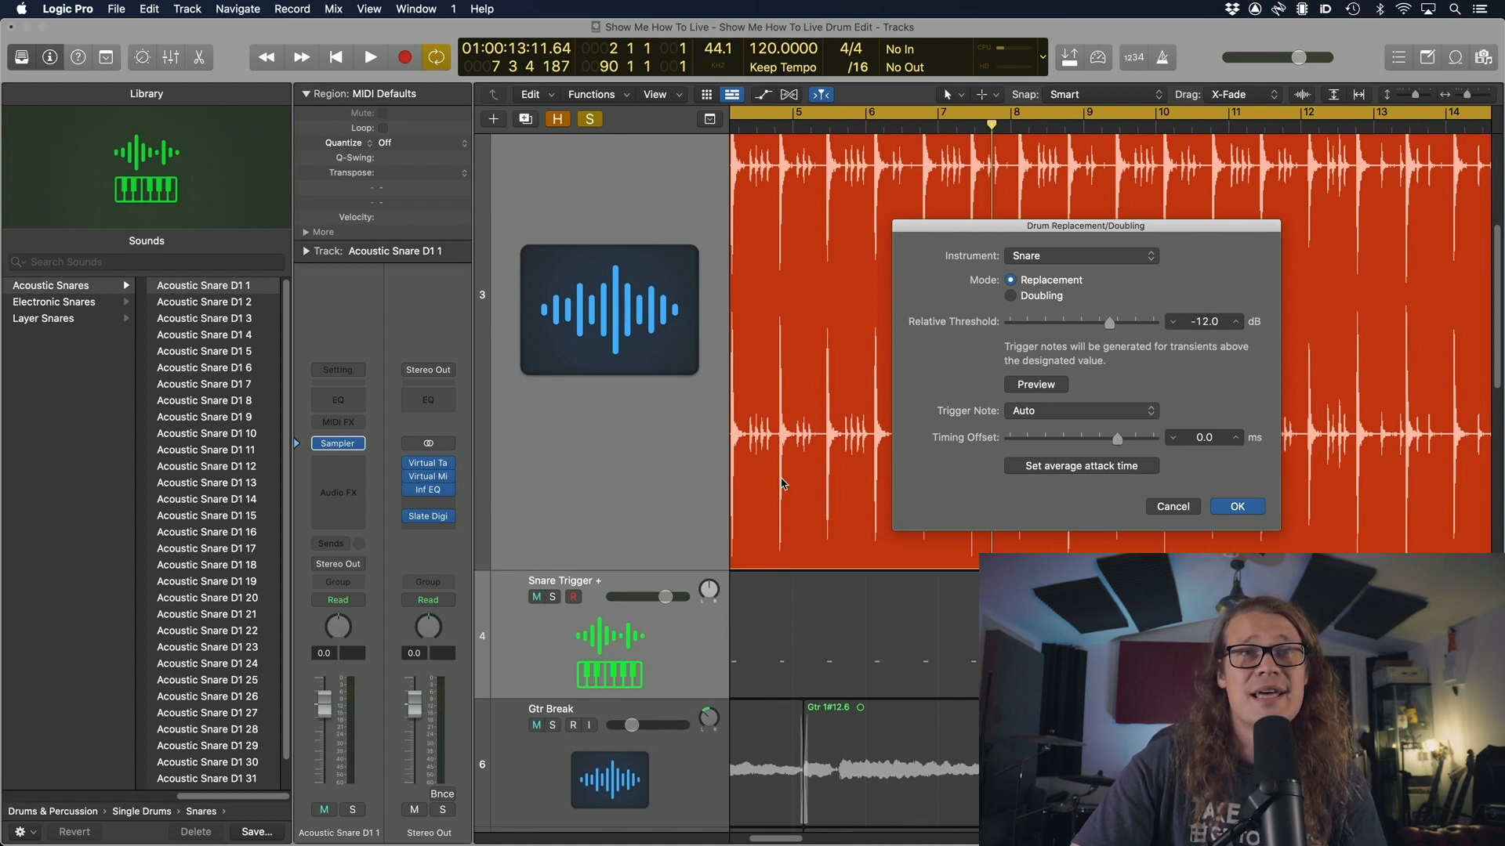
Set the drum replacement threshold to -12 dB and confirm to create the trigger track.
{"action": "left_click_drag", "start_coordinate": [1084, 226], "coordinate": [1229, 199]}
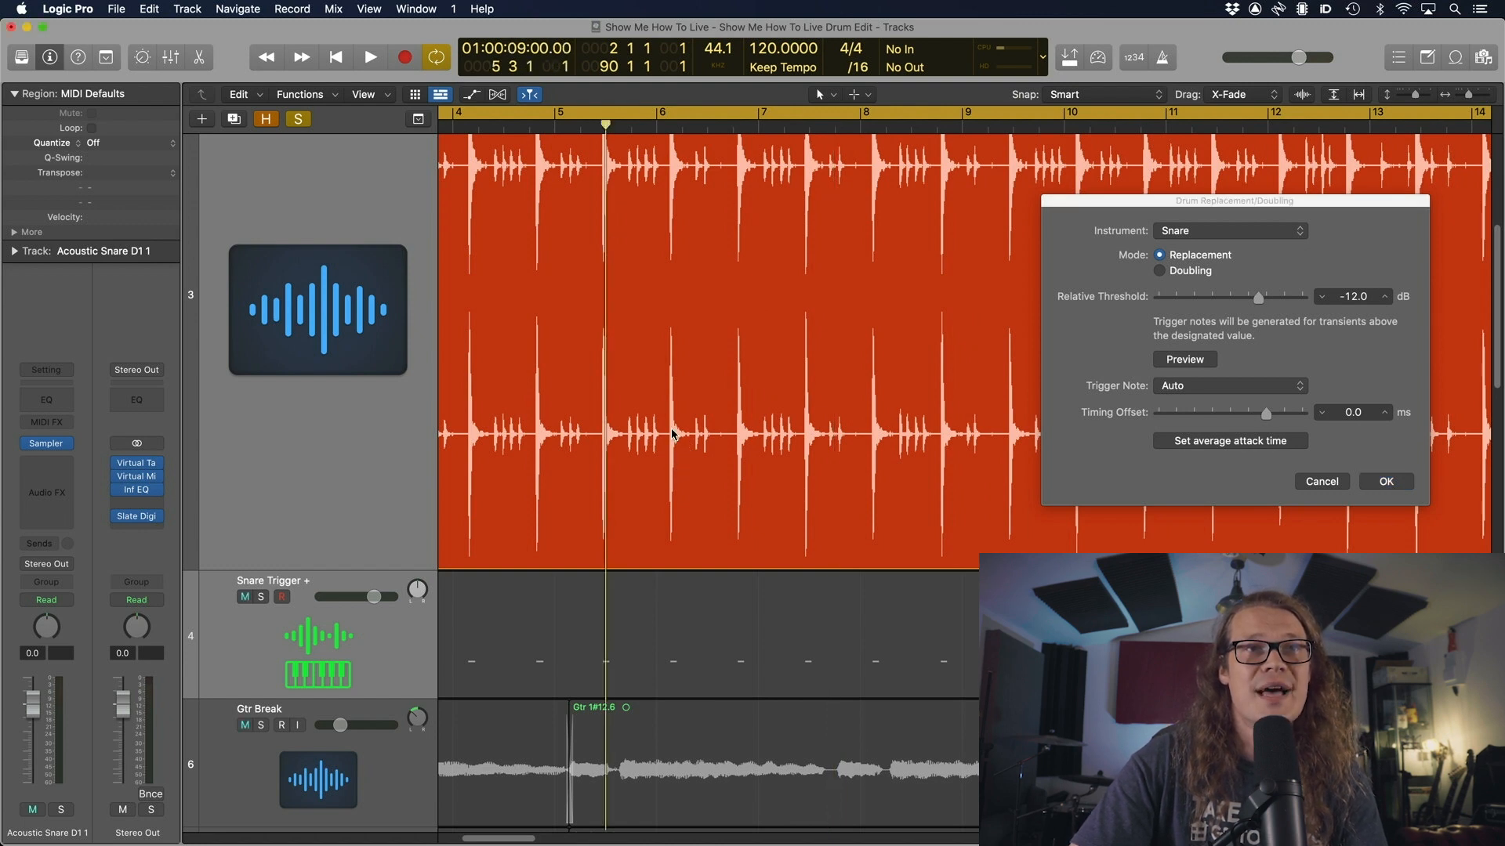
{"action": "mouse_move", "coordinate": [672, 670]}
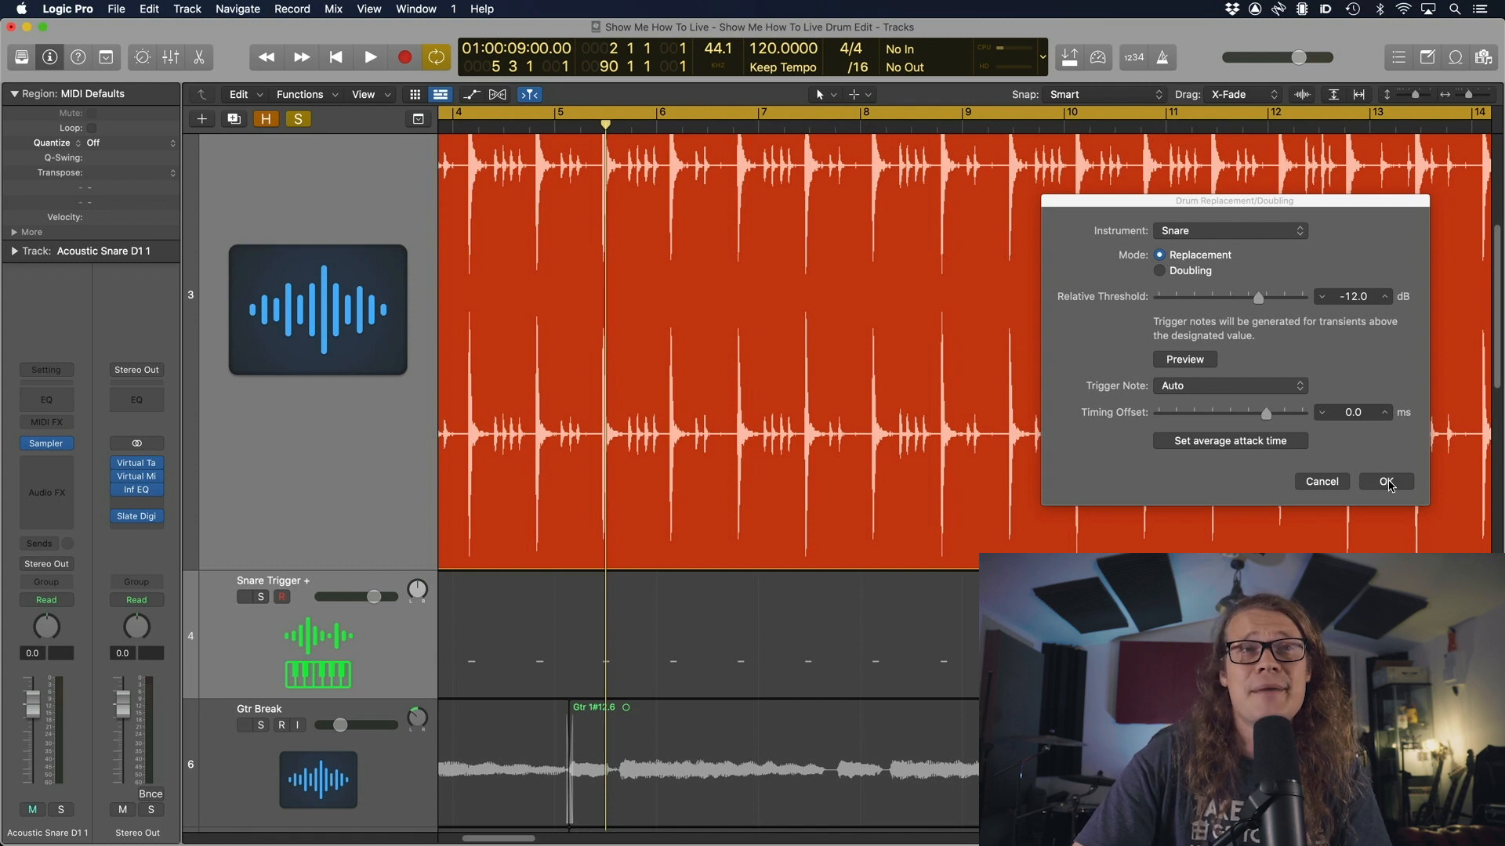
{"action": "left_click", "coordinate": [1384, 481]}
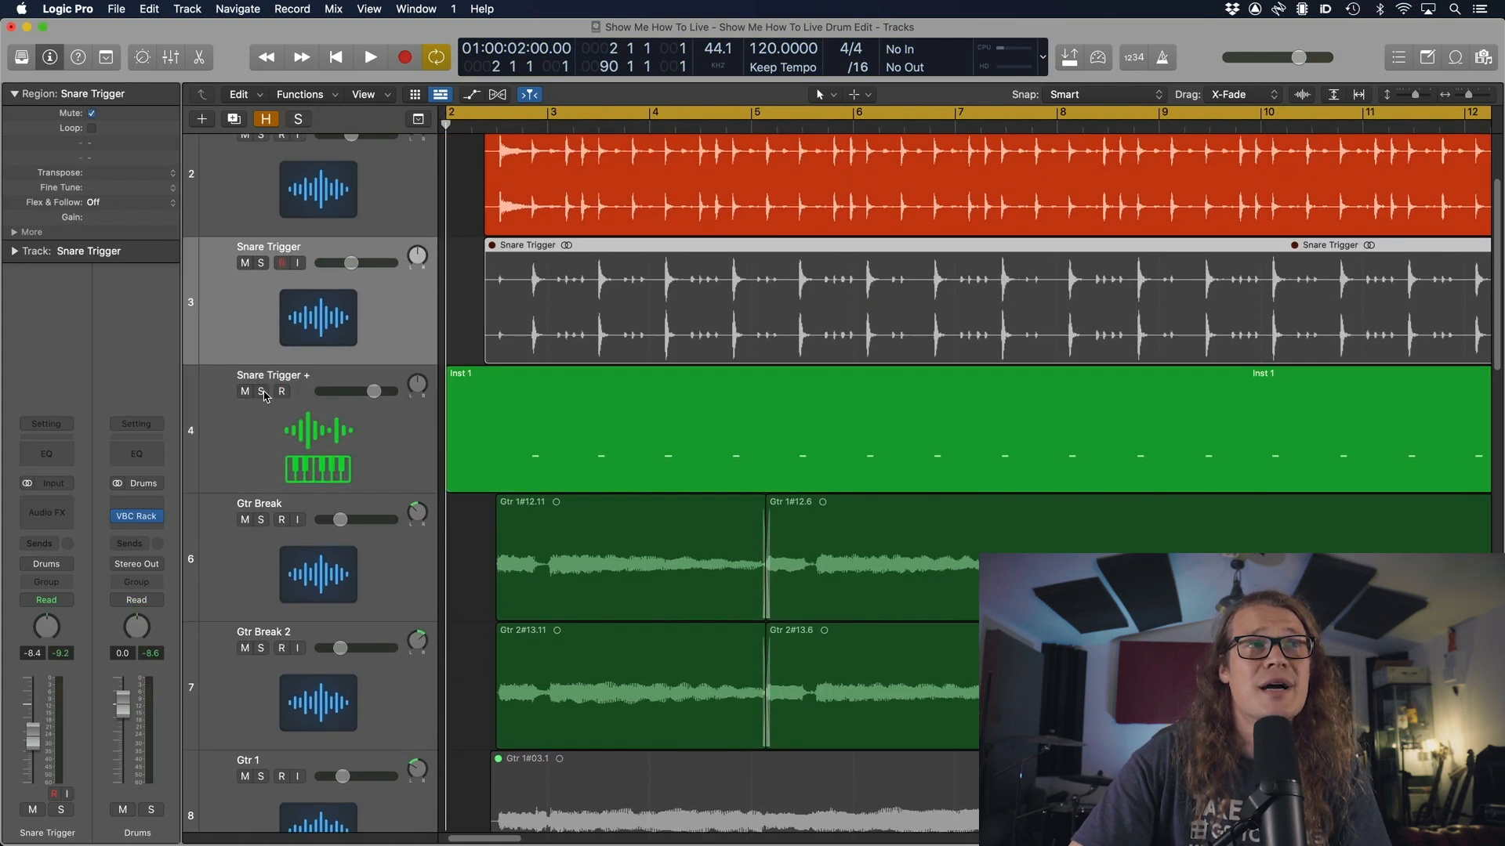
Solo and audition the Snare Trigger + track, then bring up its Sampler instrument.
{"action": "left_click", "coordinate": [259, 392]}
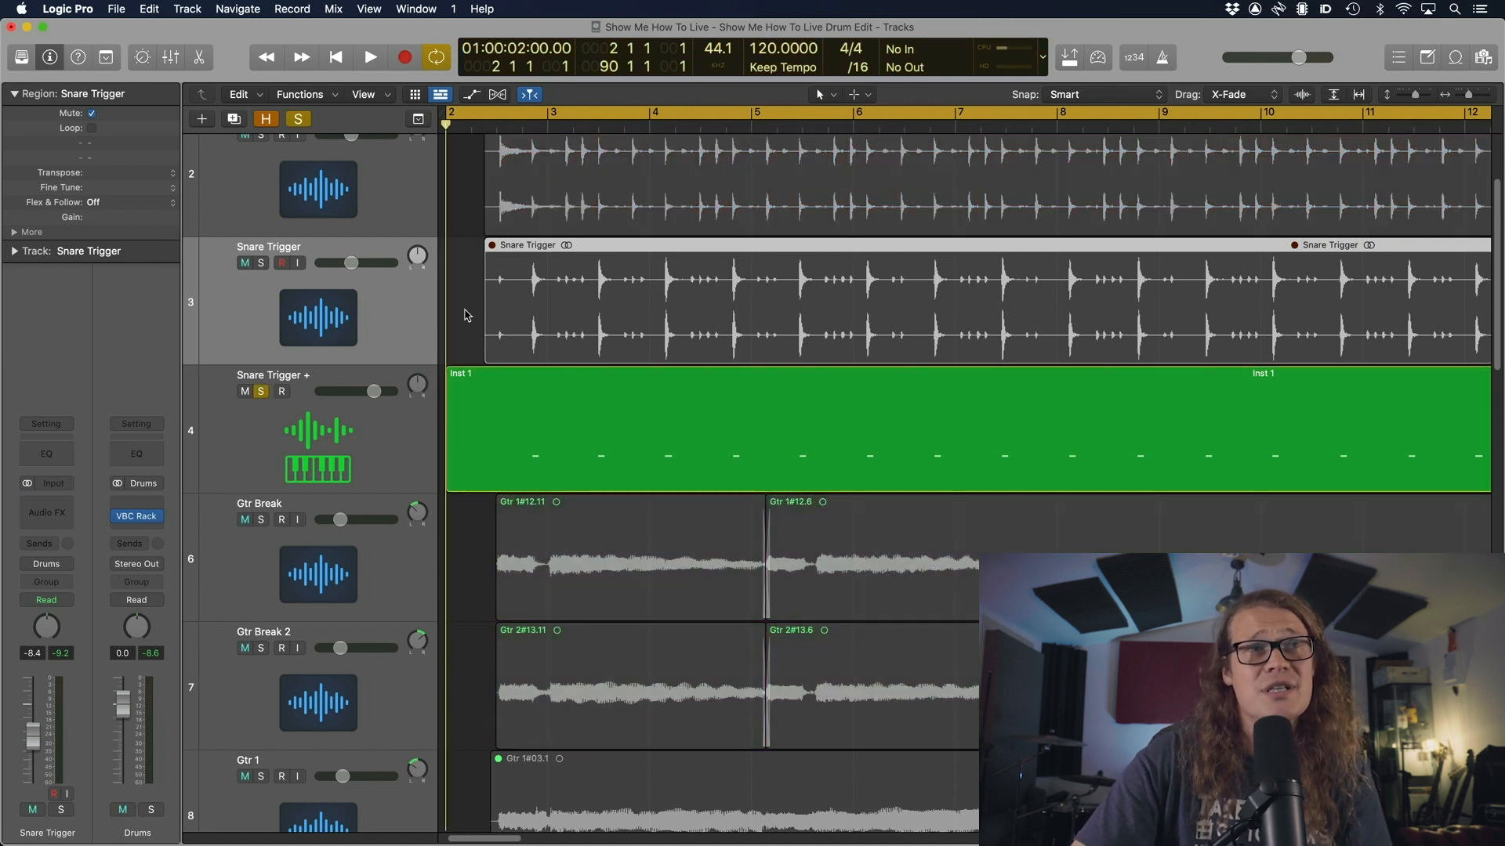
{"action": "left_click", "coordinate": [370, 57]}
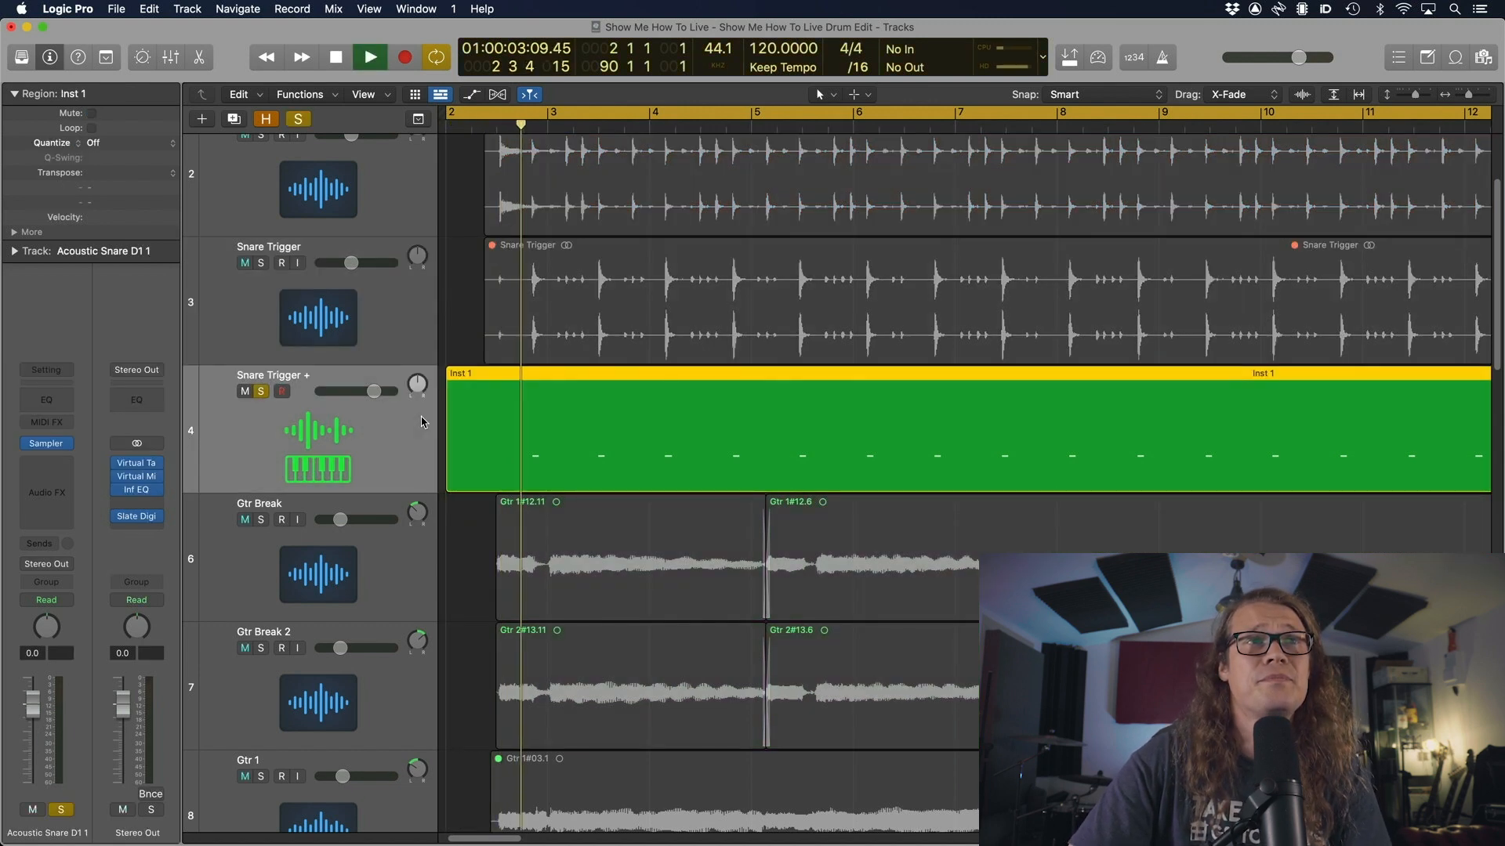
{"action": "left_click", "coordinate": [370, 57]}
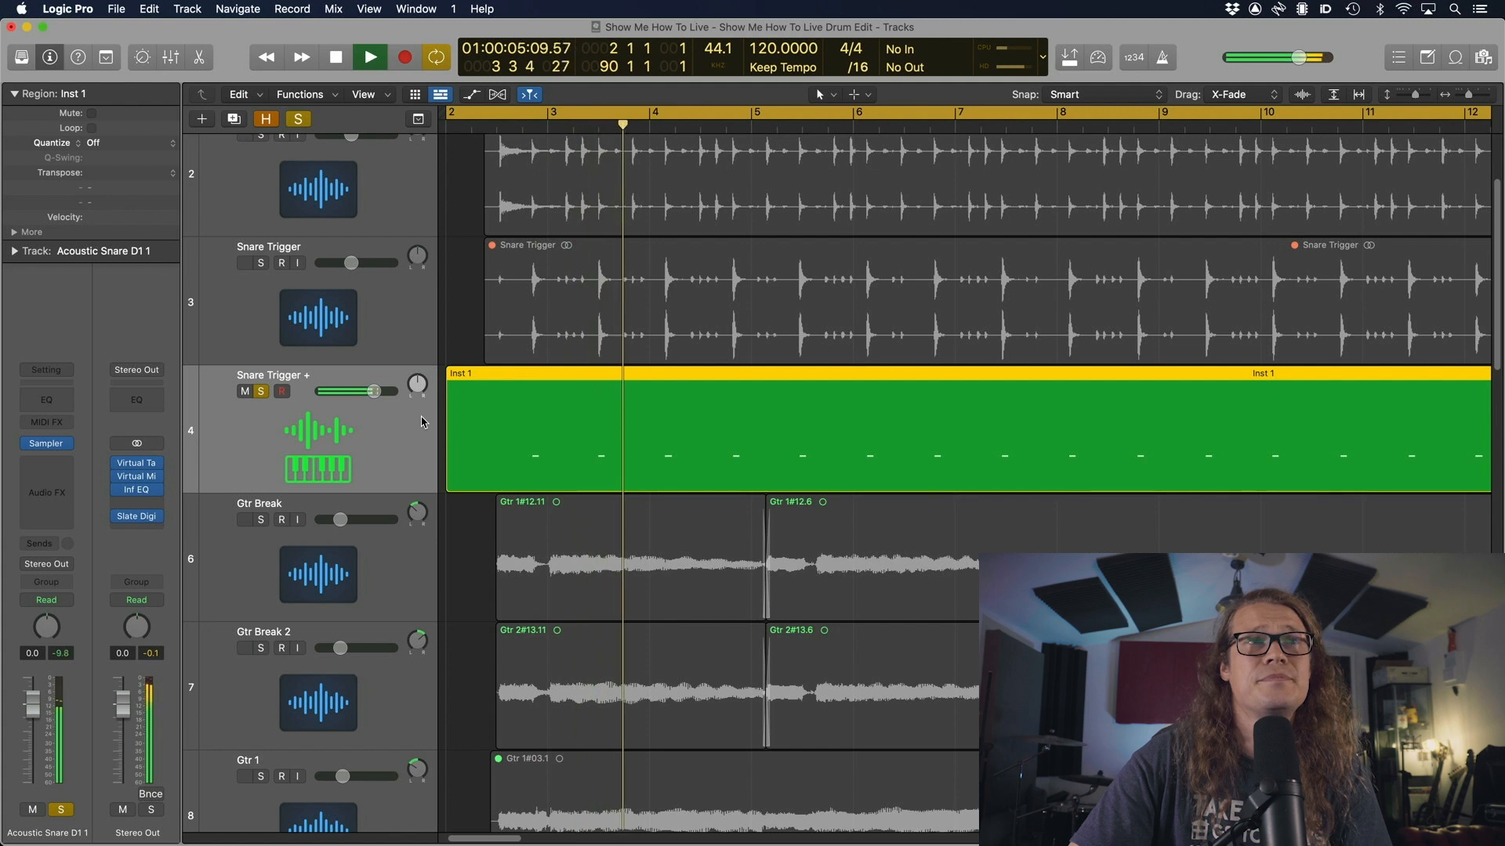
{"action": "left_click", "coordinate": [370, 57]}
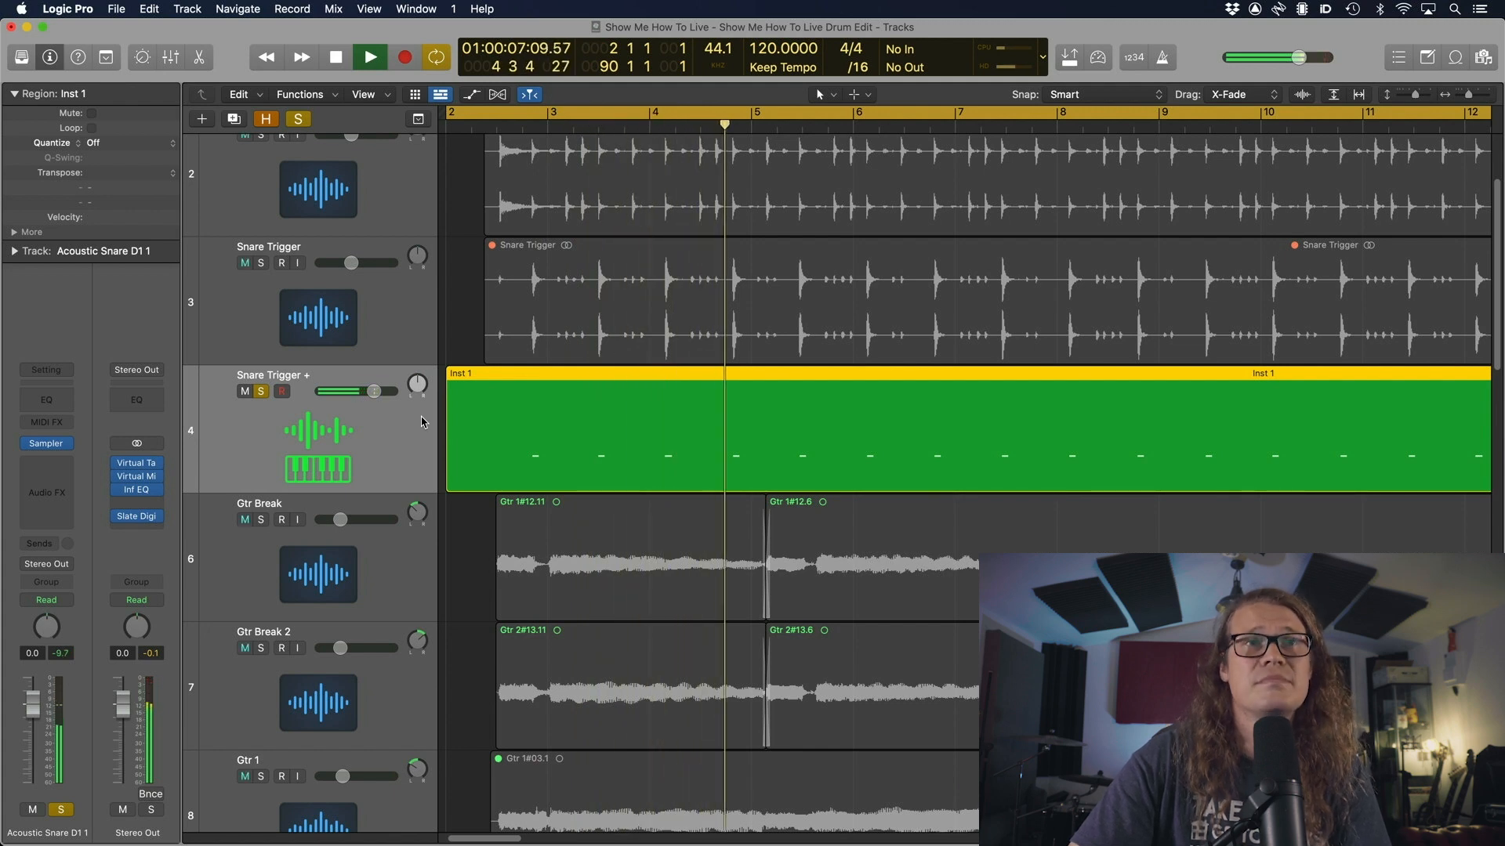
{"action": "left_click", "coordinate": [369, 57]}
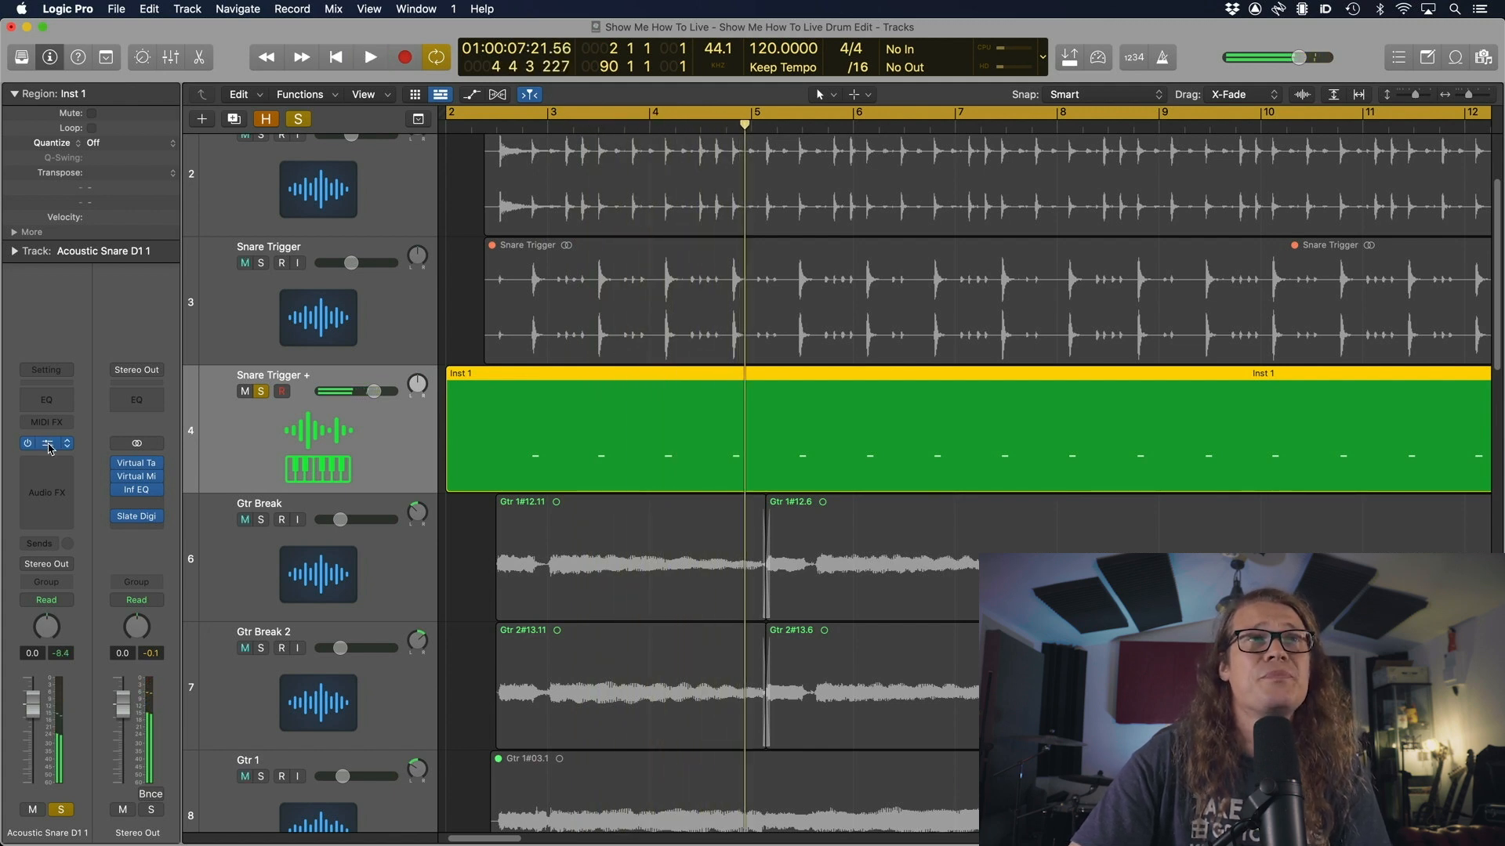
{"action": "left_click", "coordinate": [45, 442]}
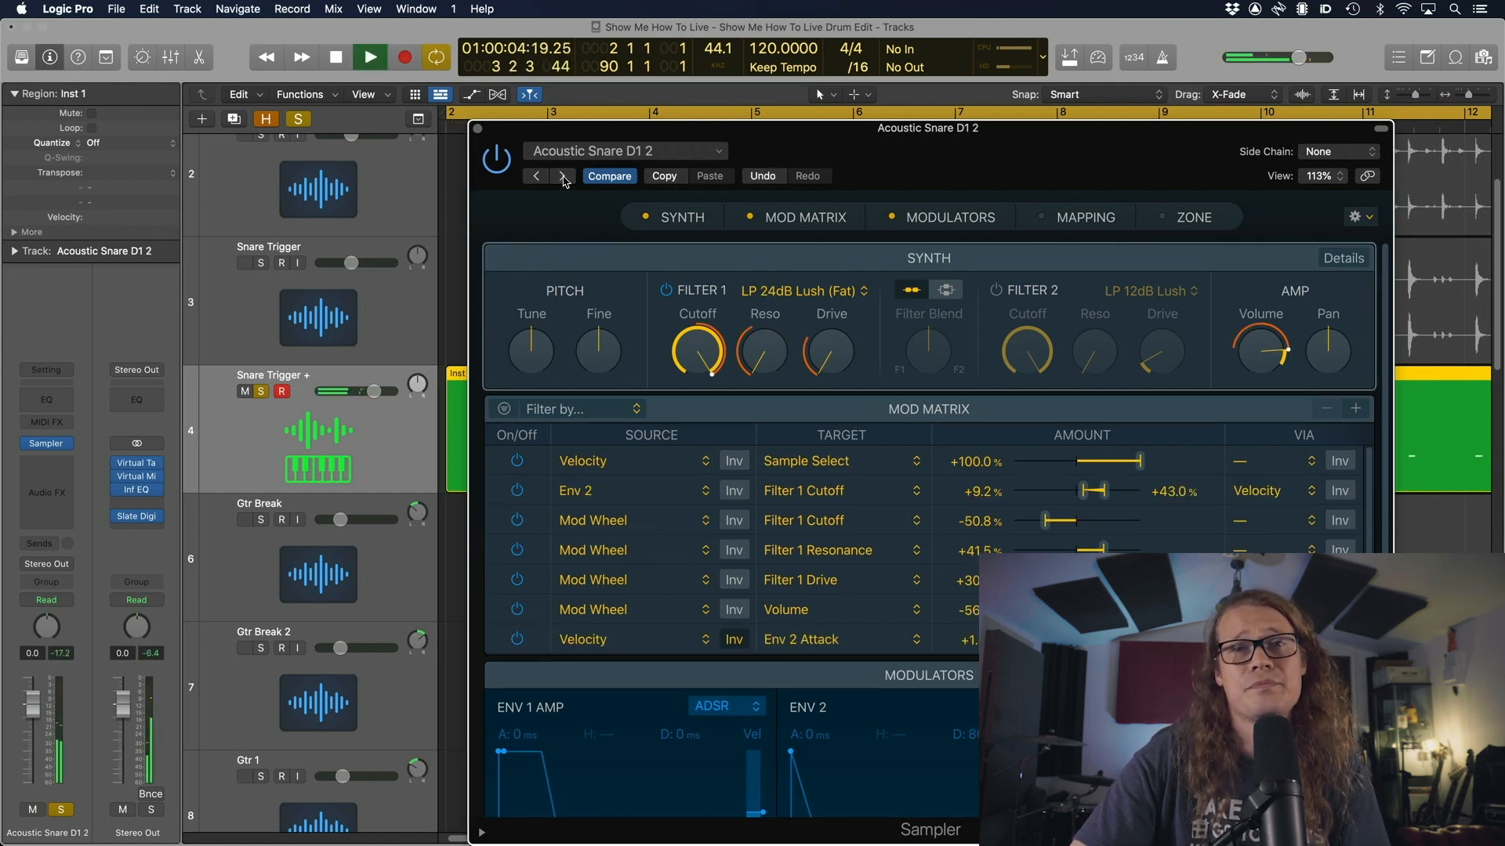
From the Sampler, bring up the file browser showing the Drum Samples folder.
{"action": "left_click", "coordinate": [368, 57]}
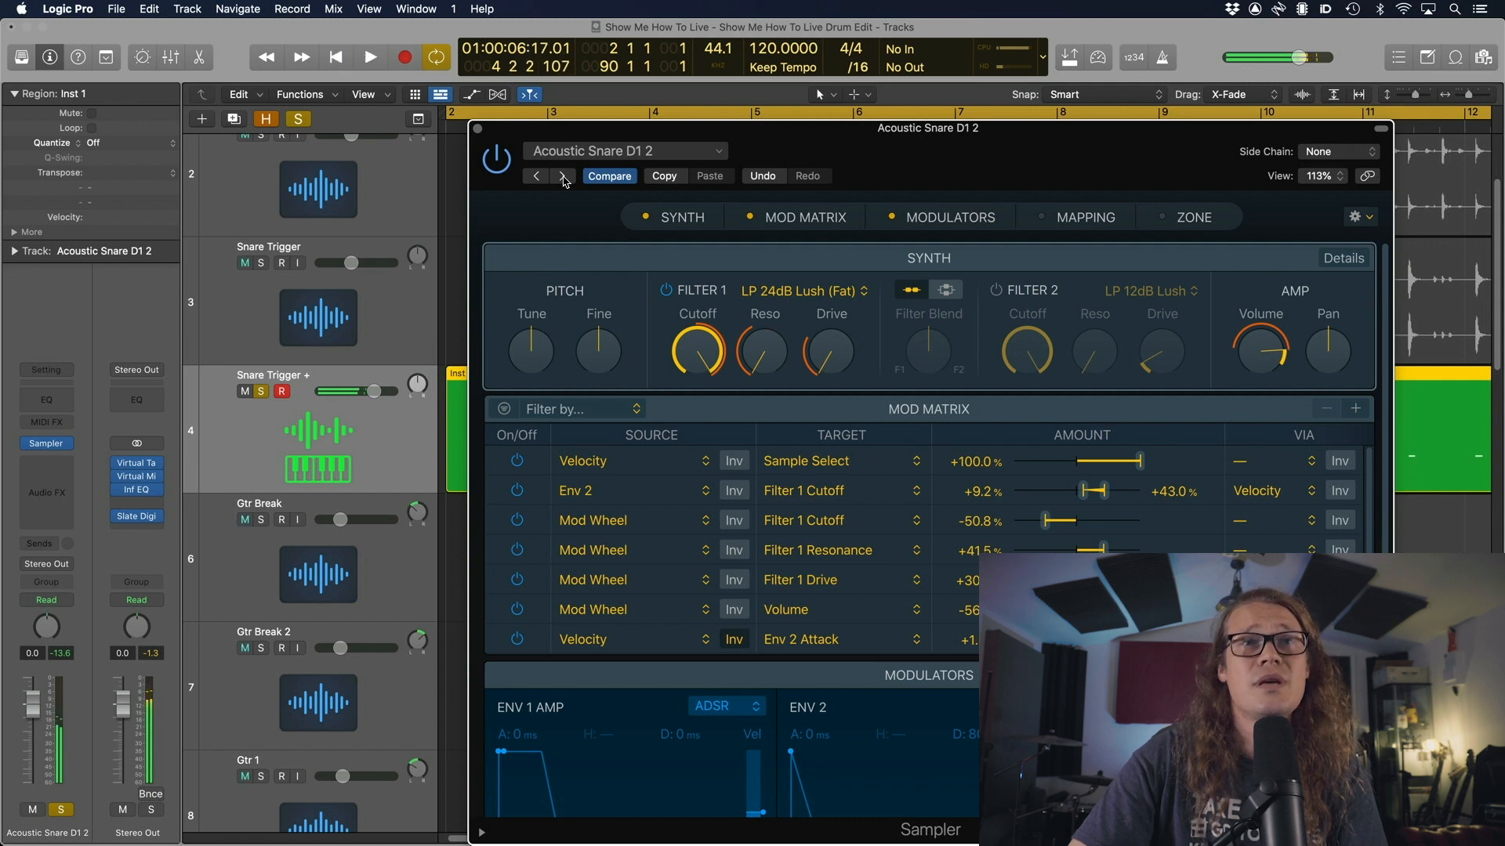
{"action": "left_click", "coordinate": [624, 151]}
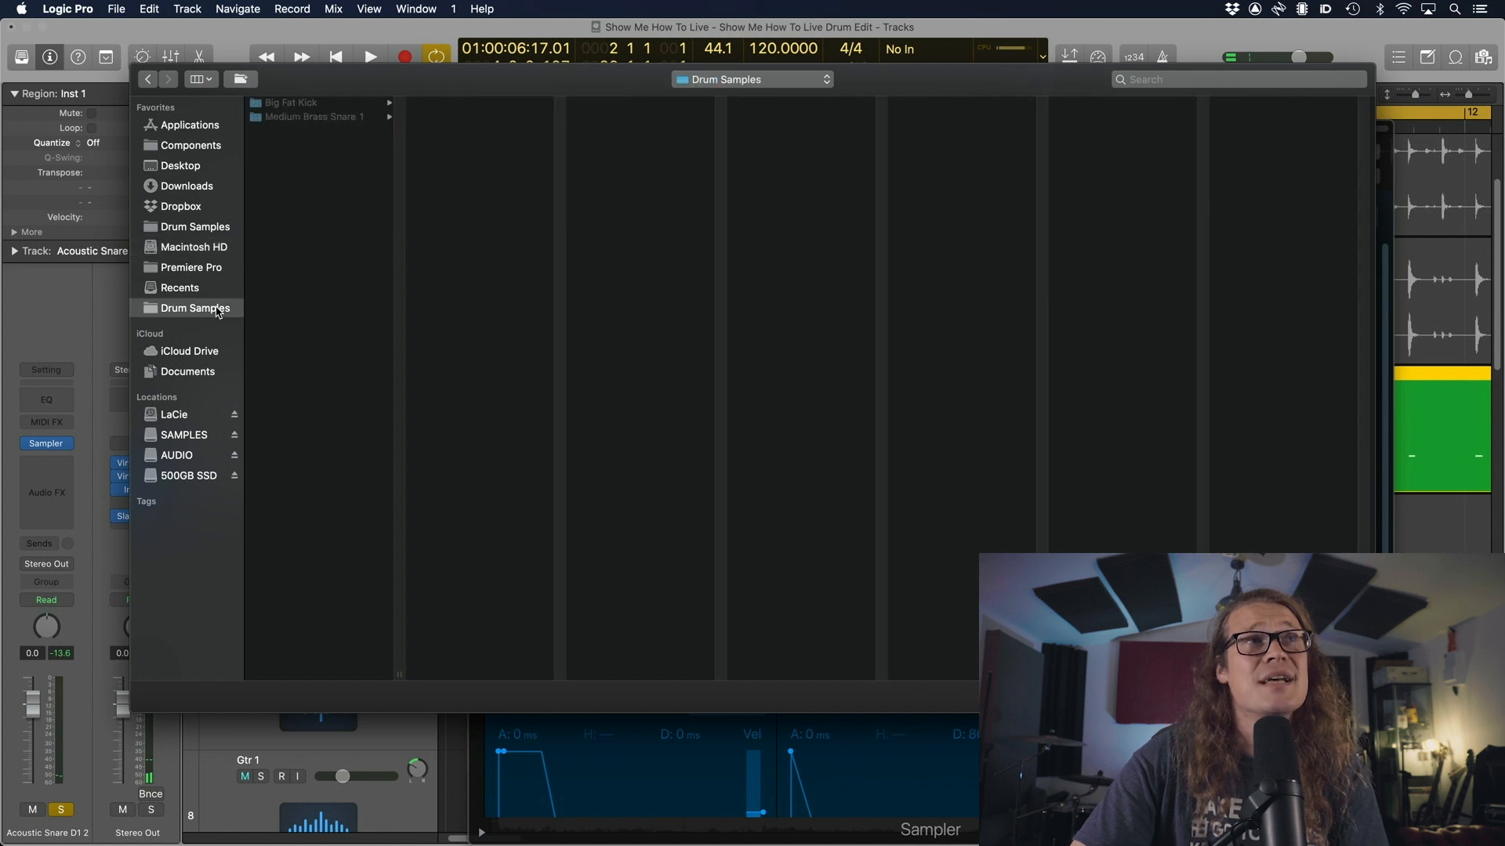
Load Medium Brass Snare 1 Processed from Drum Samples into the Sampler.
{"action": "left_click", "coordinate": [315, 116]}
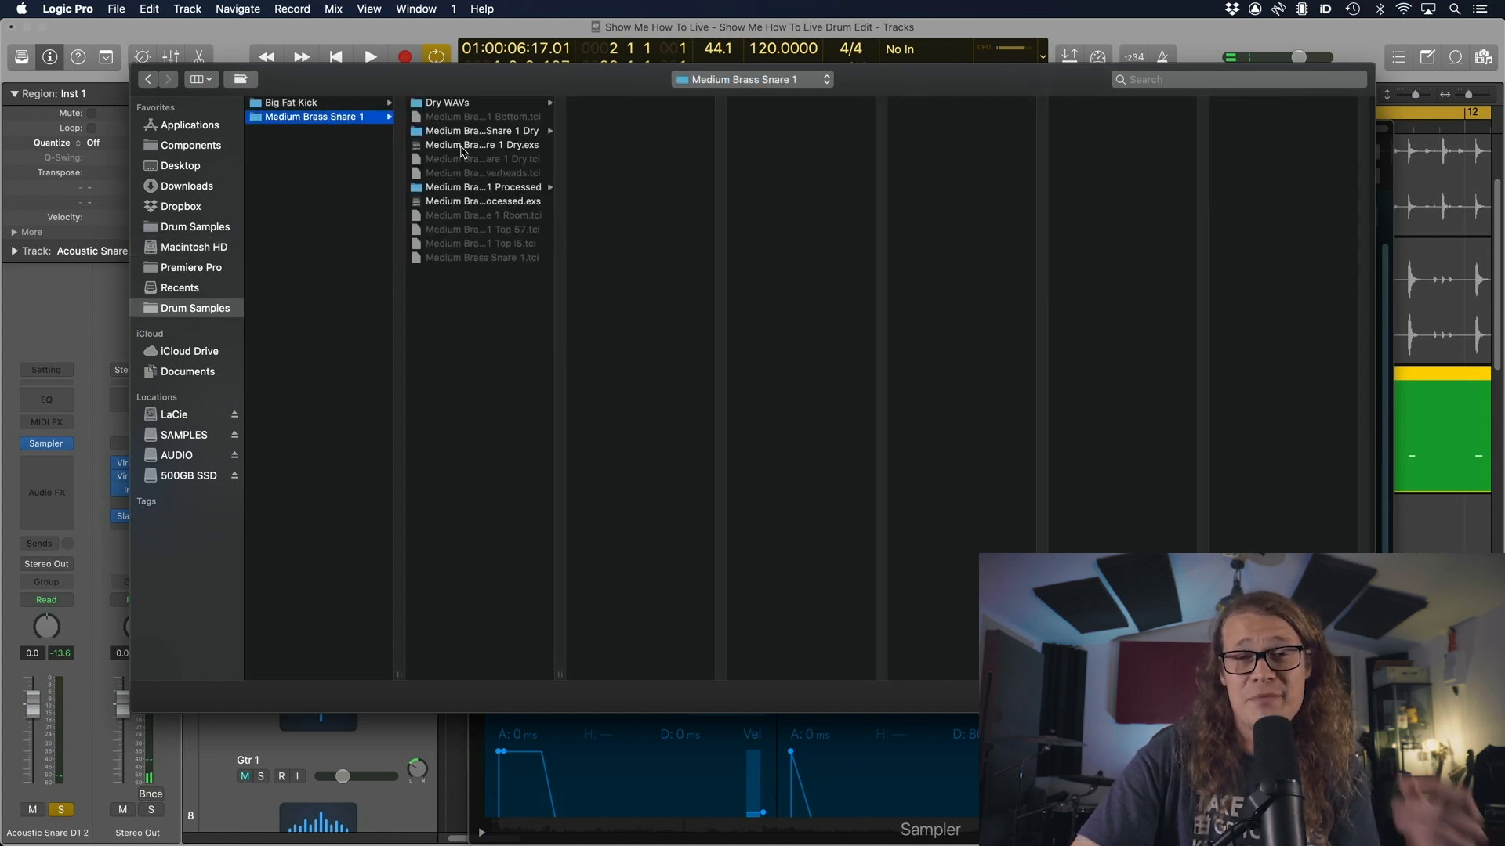
{"action": "left_click", "coordinate": [483, 145]}
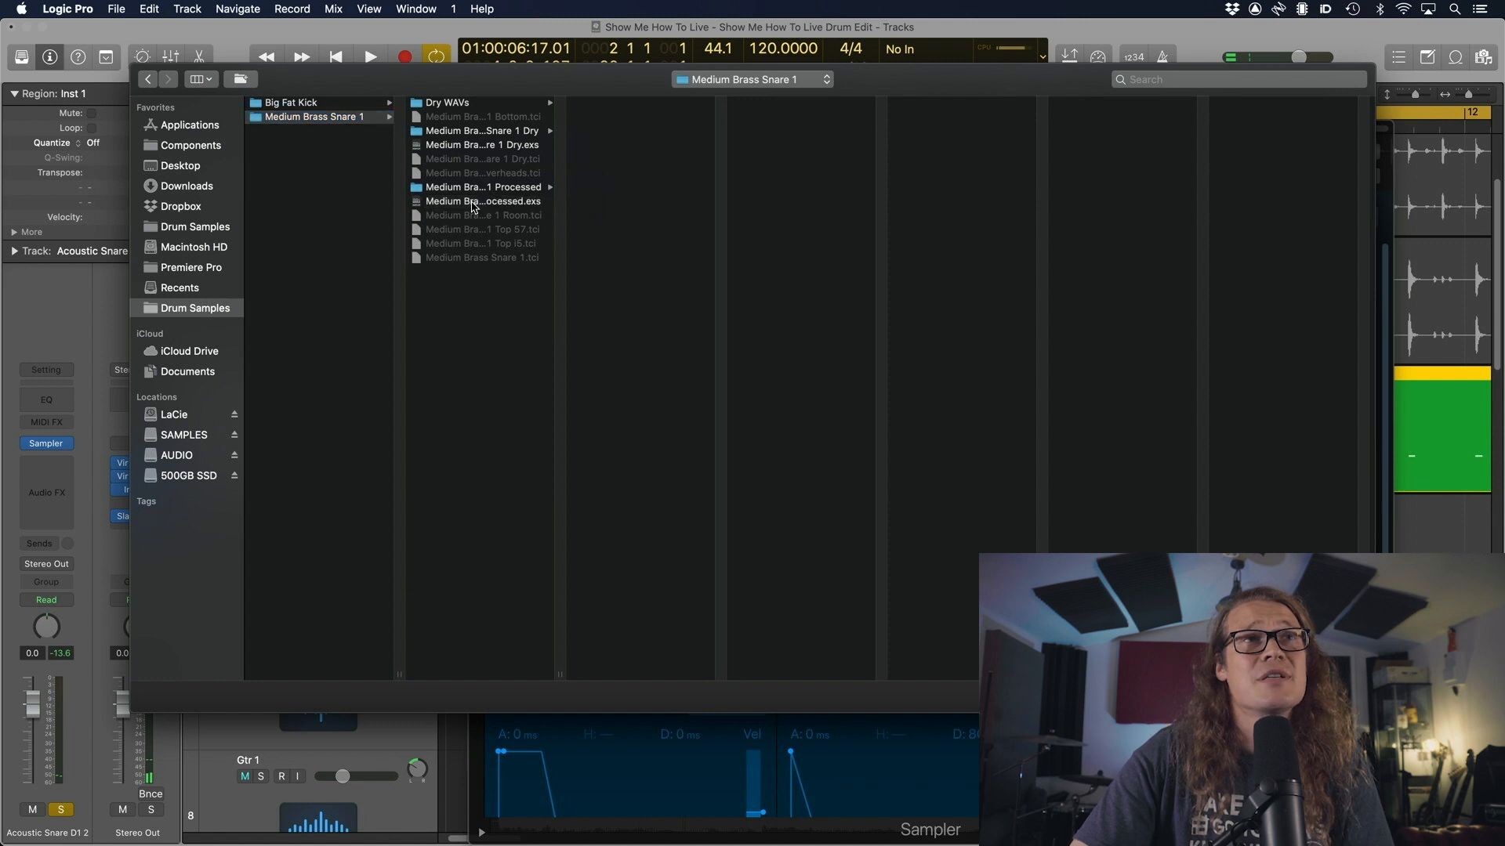
{"action": "left_click", "coordinate": [483, 203]}
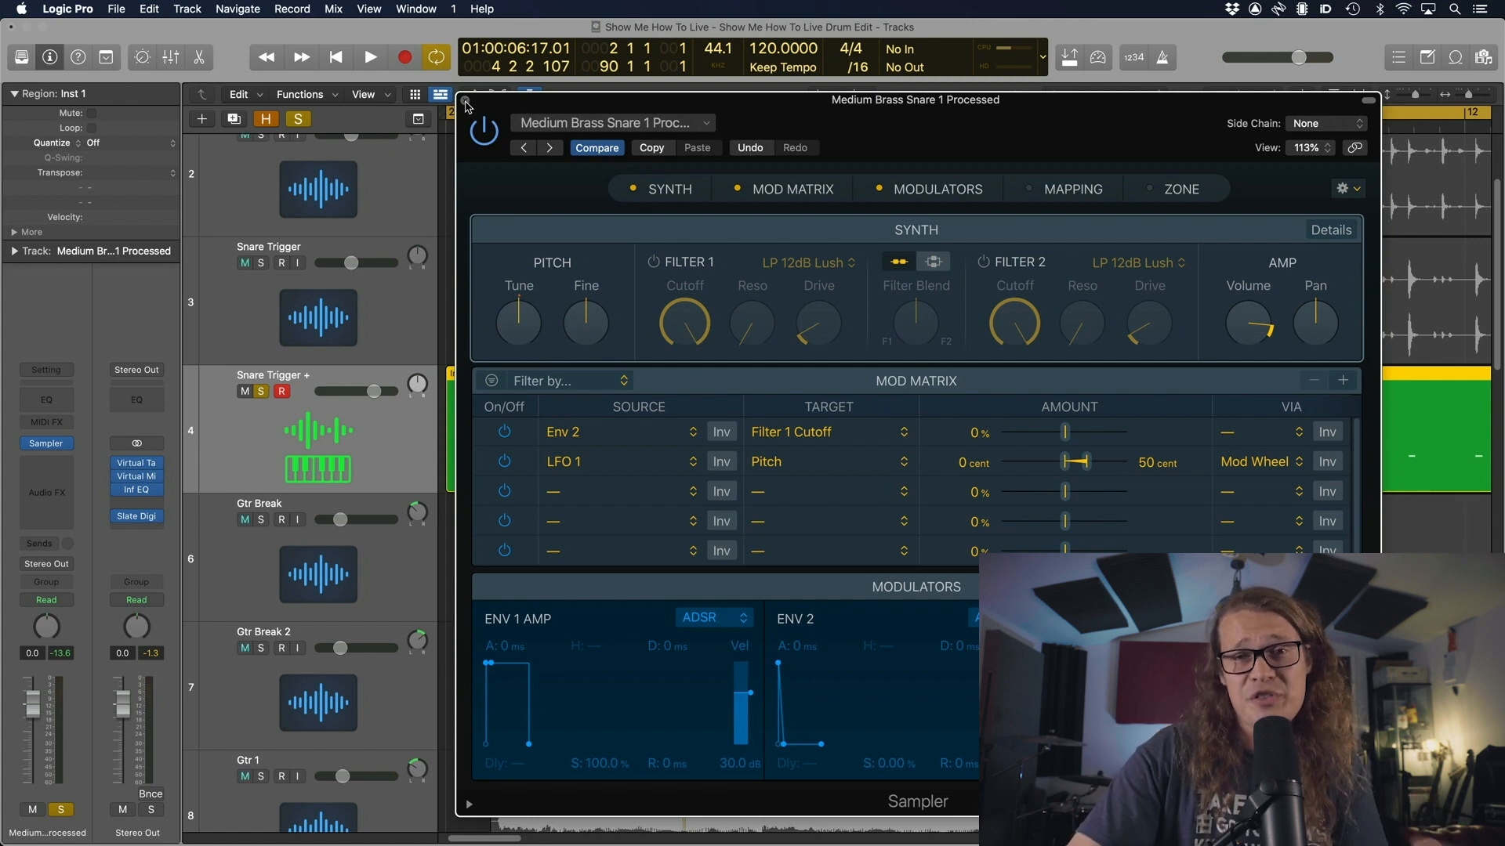
Close the Sampler window with Medium Brass Snare 1 Processed loaded.
{"action": "left_click", "coordinate": [464, 104]}
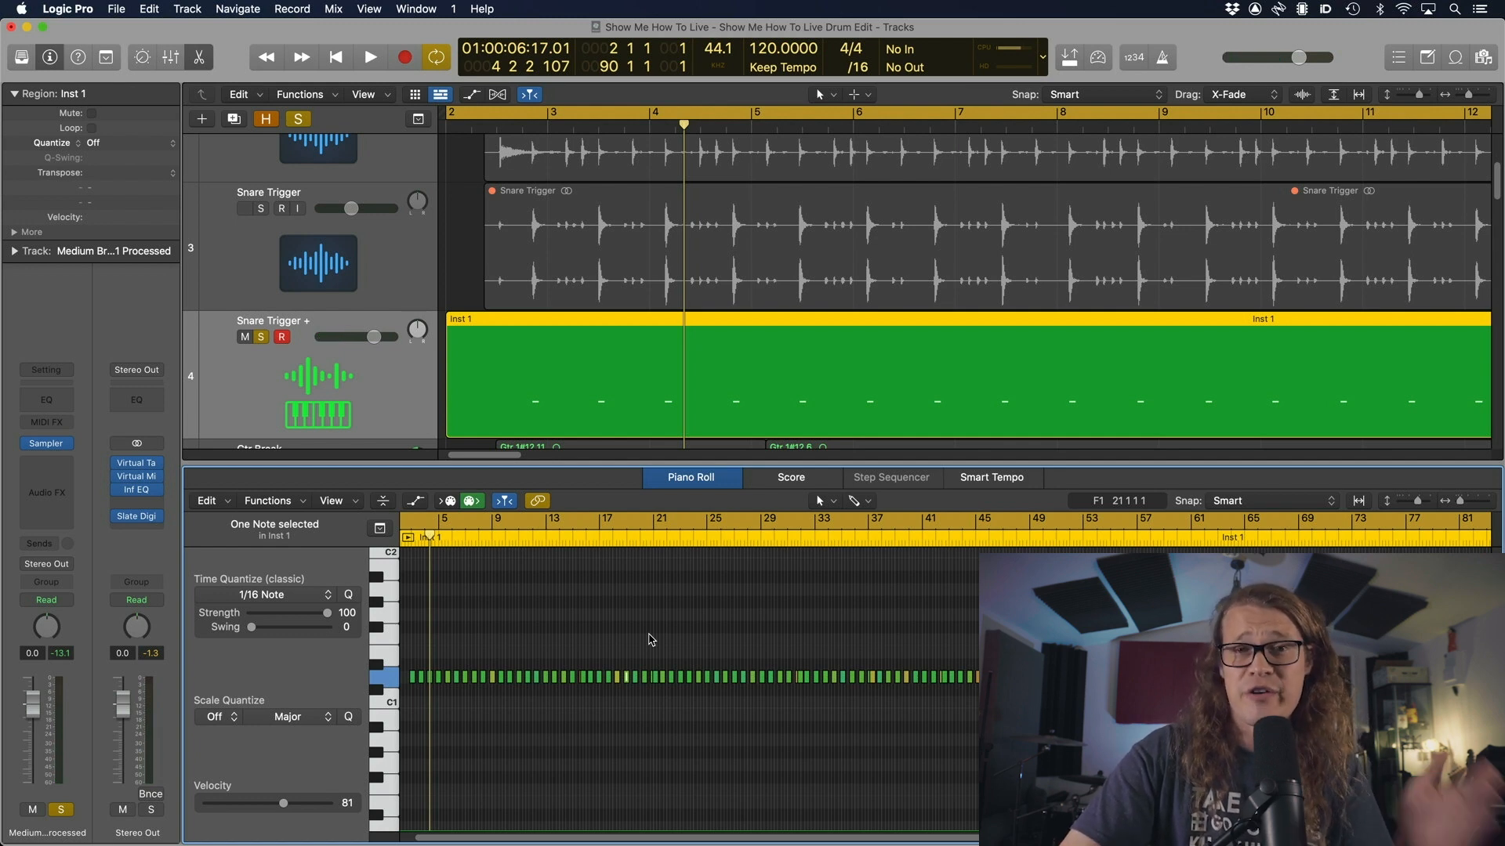
Inspect the Inst 1 trigger region's notes as a single row of snare hits.
{"action": "left_click", "coordinate": [244, 209]}
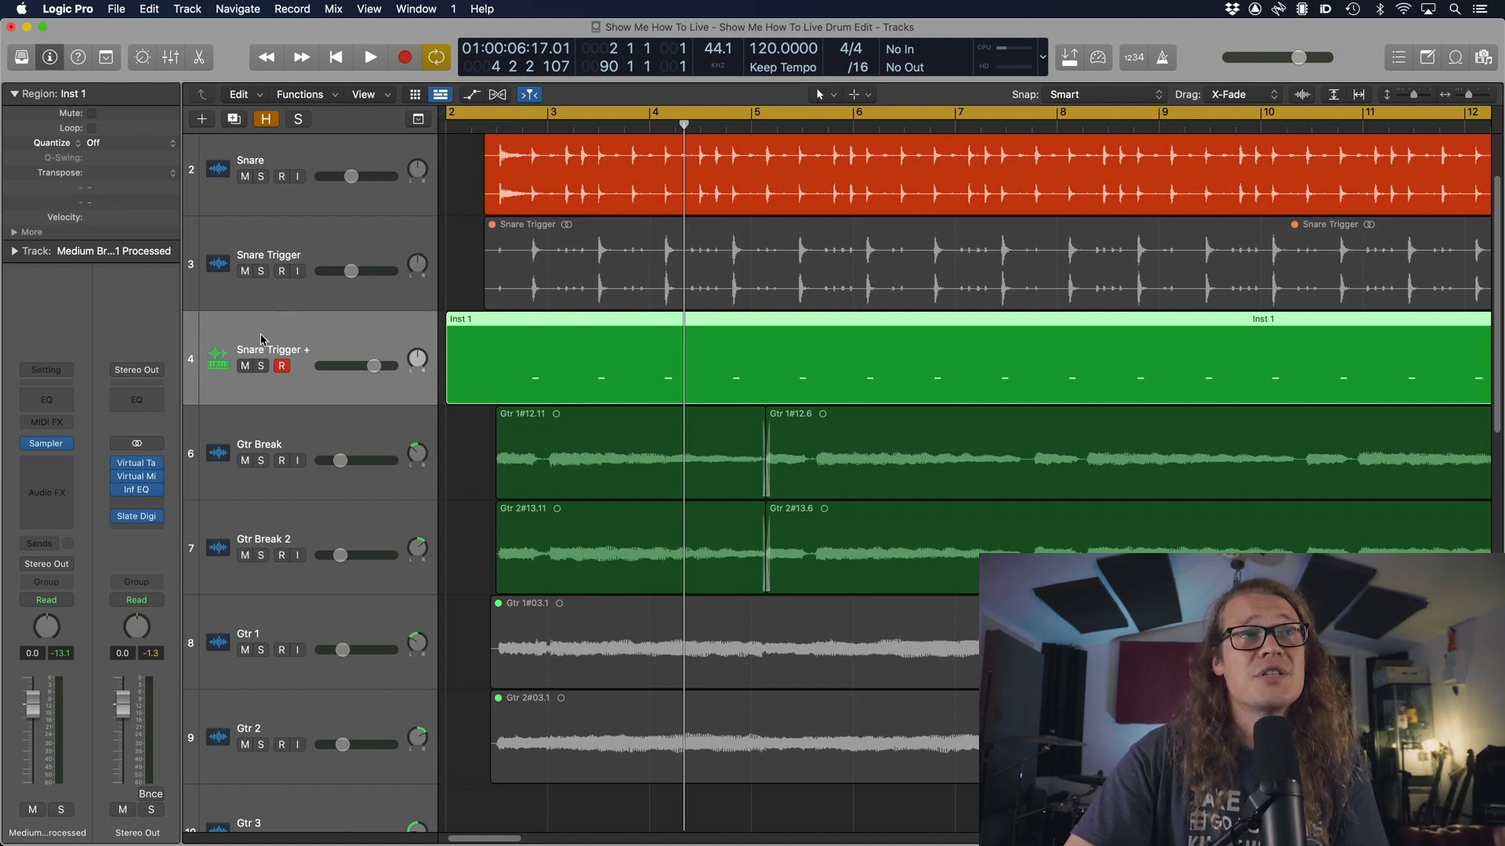
Mute the Snare Trigger + track so its brass snare region stops playing.
{"action": "left_click", "coordinate": [244, 367]}
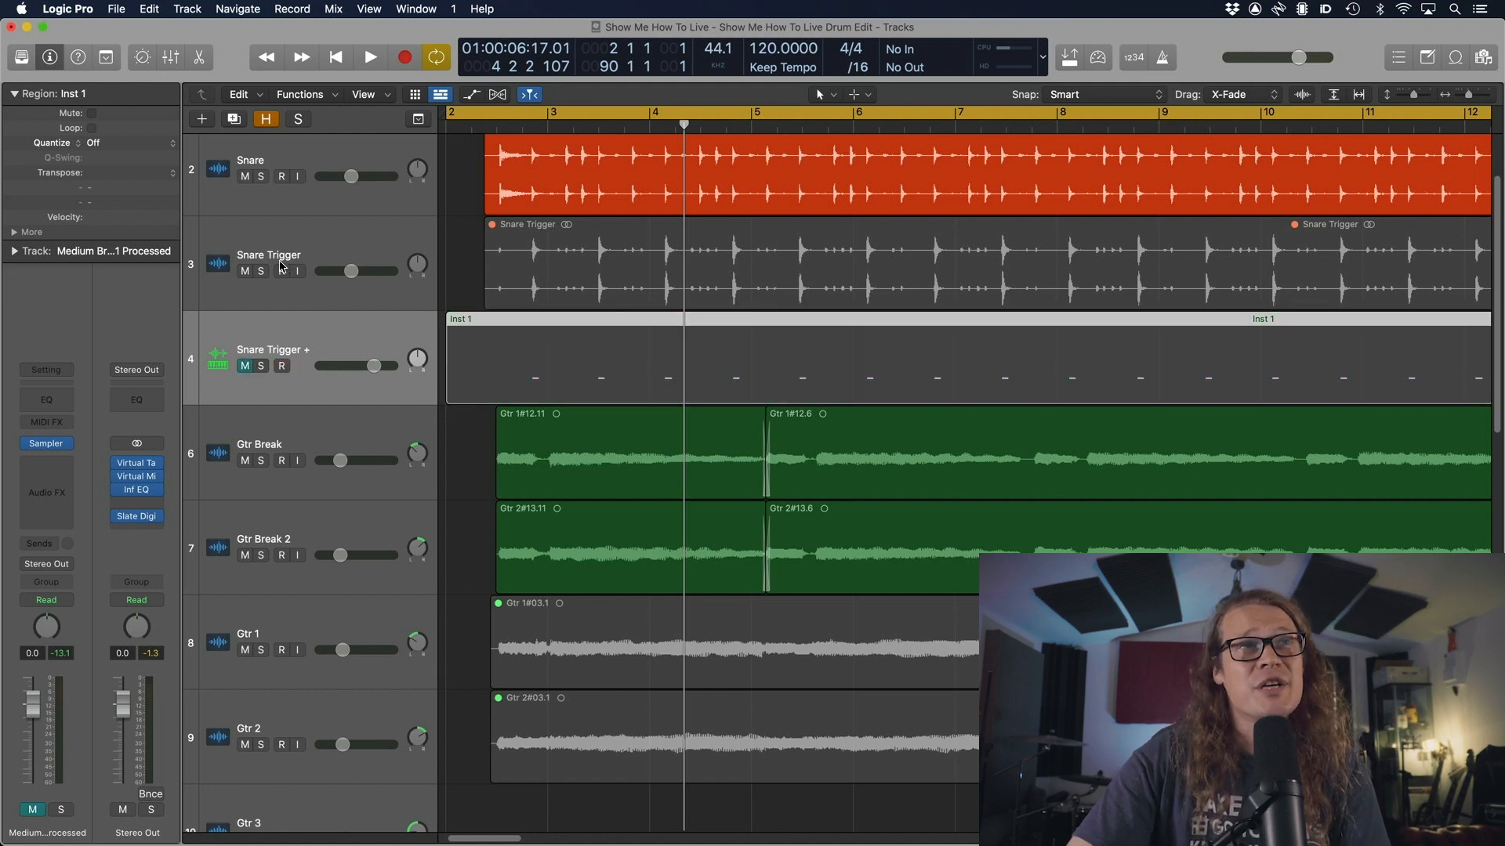
{"action": "mouse_move", "coordinate": [458, 246]}
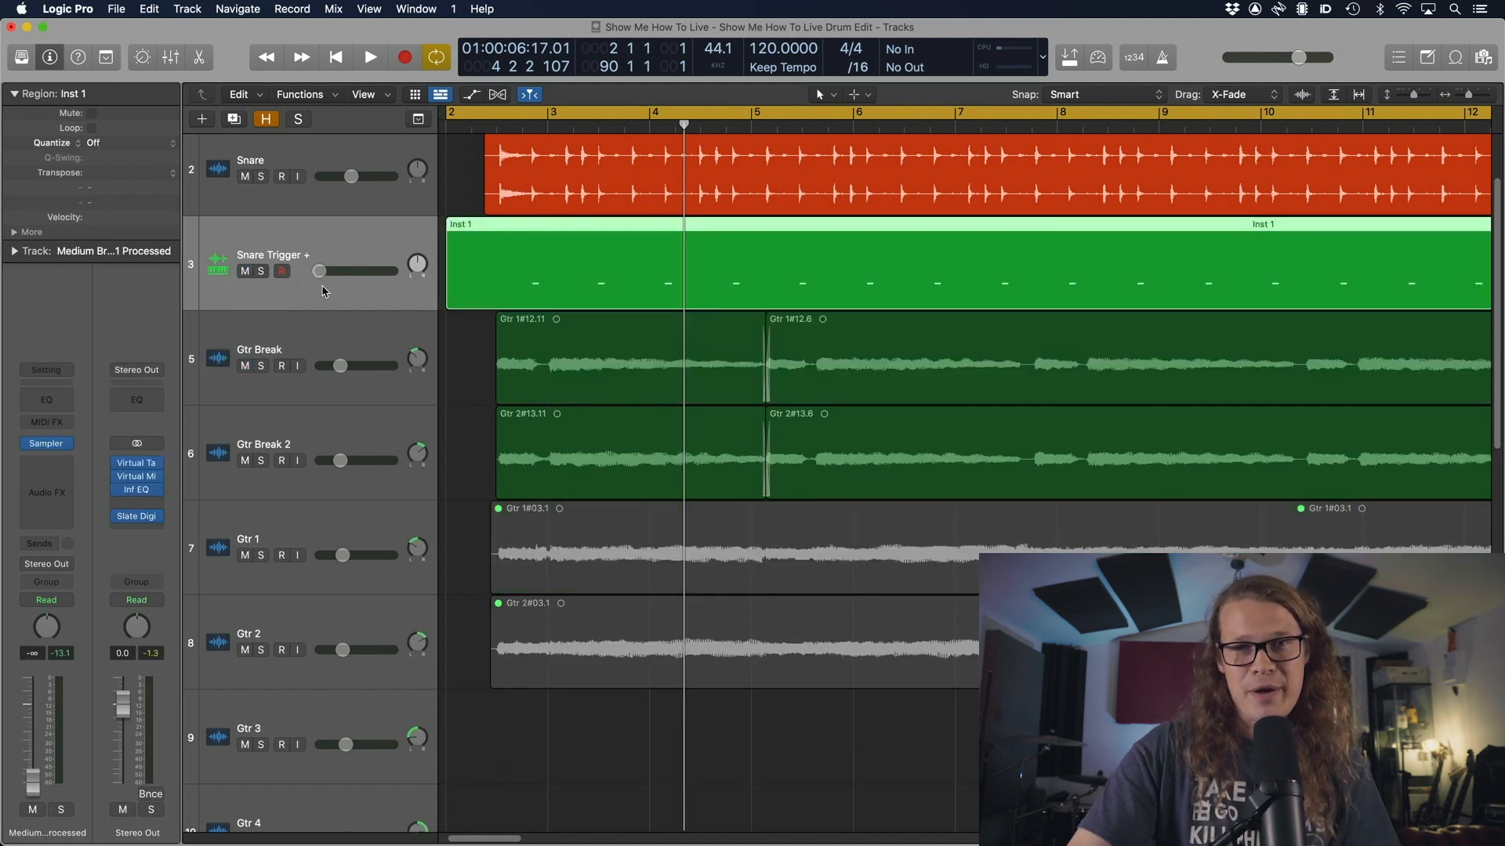
{"action": "mouse_move", "coordinate": [323, 291]}
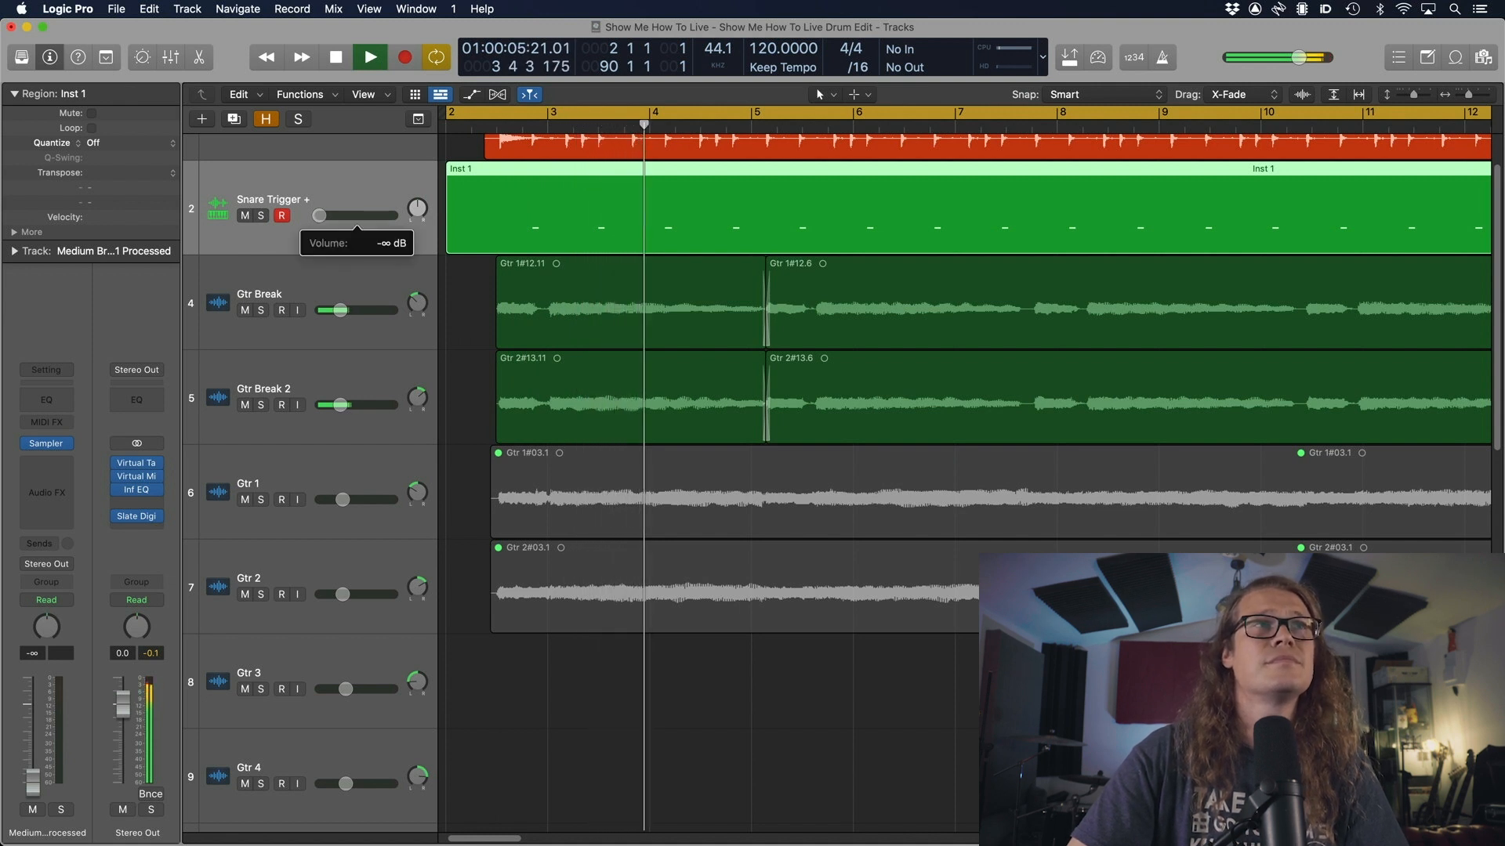
Raise Snare Trigger + volume from silence to about -10 dB, then mute it for comparison.
{"action": "left_click_drag", "start_coordinate": [318, 215], "coordinate": [338, 215]}
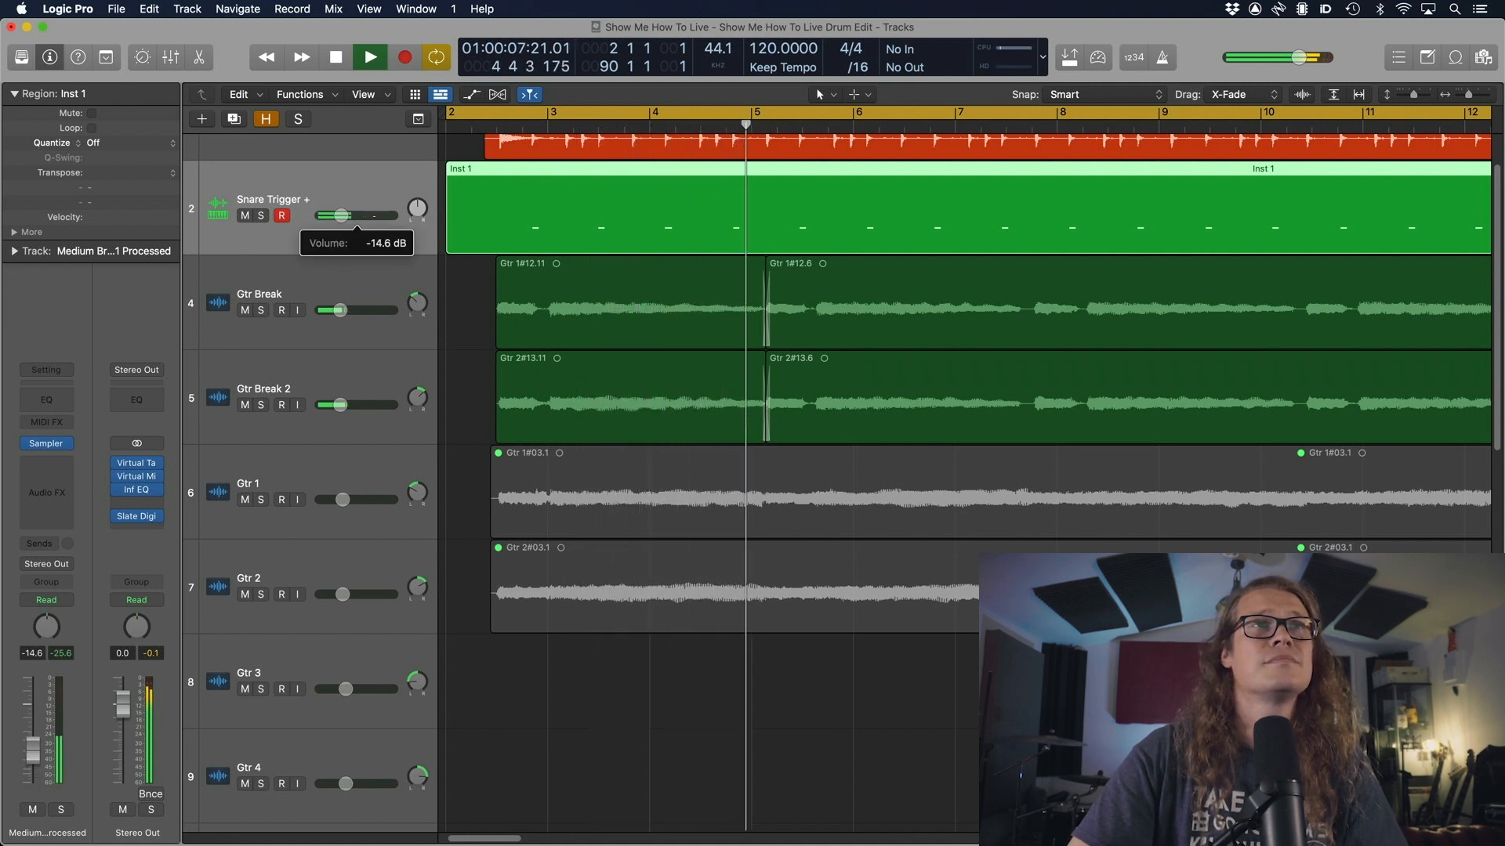
{"action": "left_click_drag", "start_coordinate": [341, 214], "coordinate": [365, 214]}
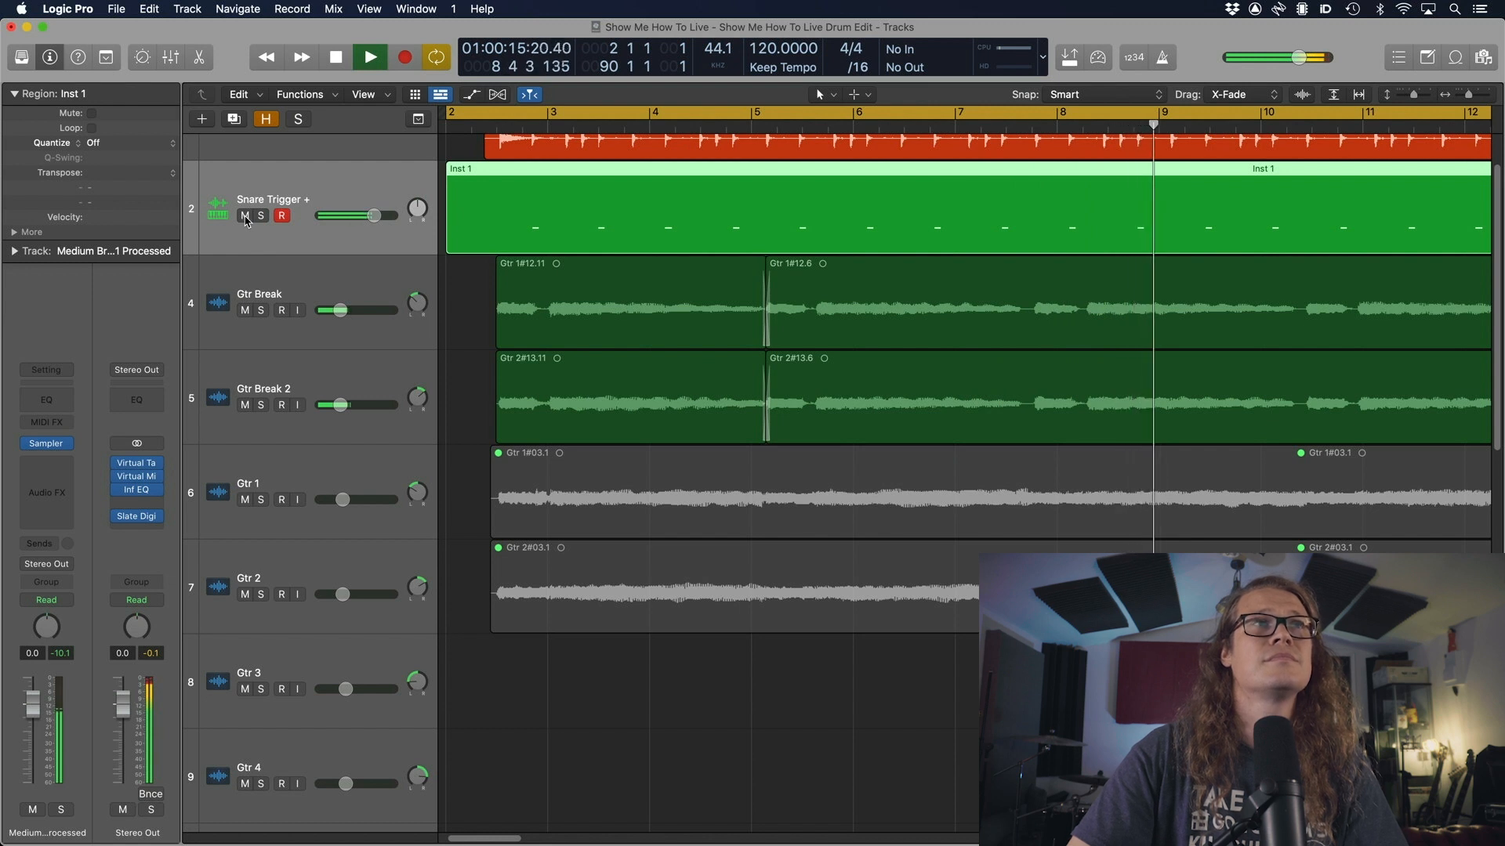
{"action": "left_click", "coordinate": [245, 214]}
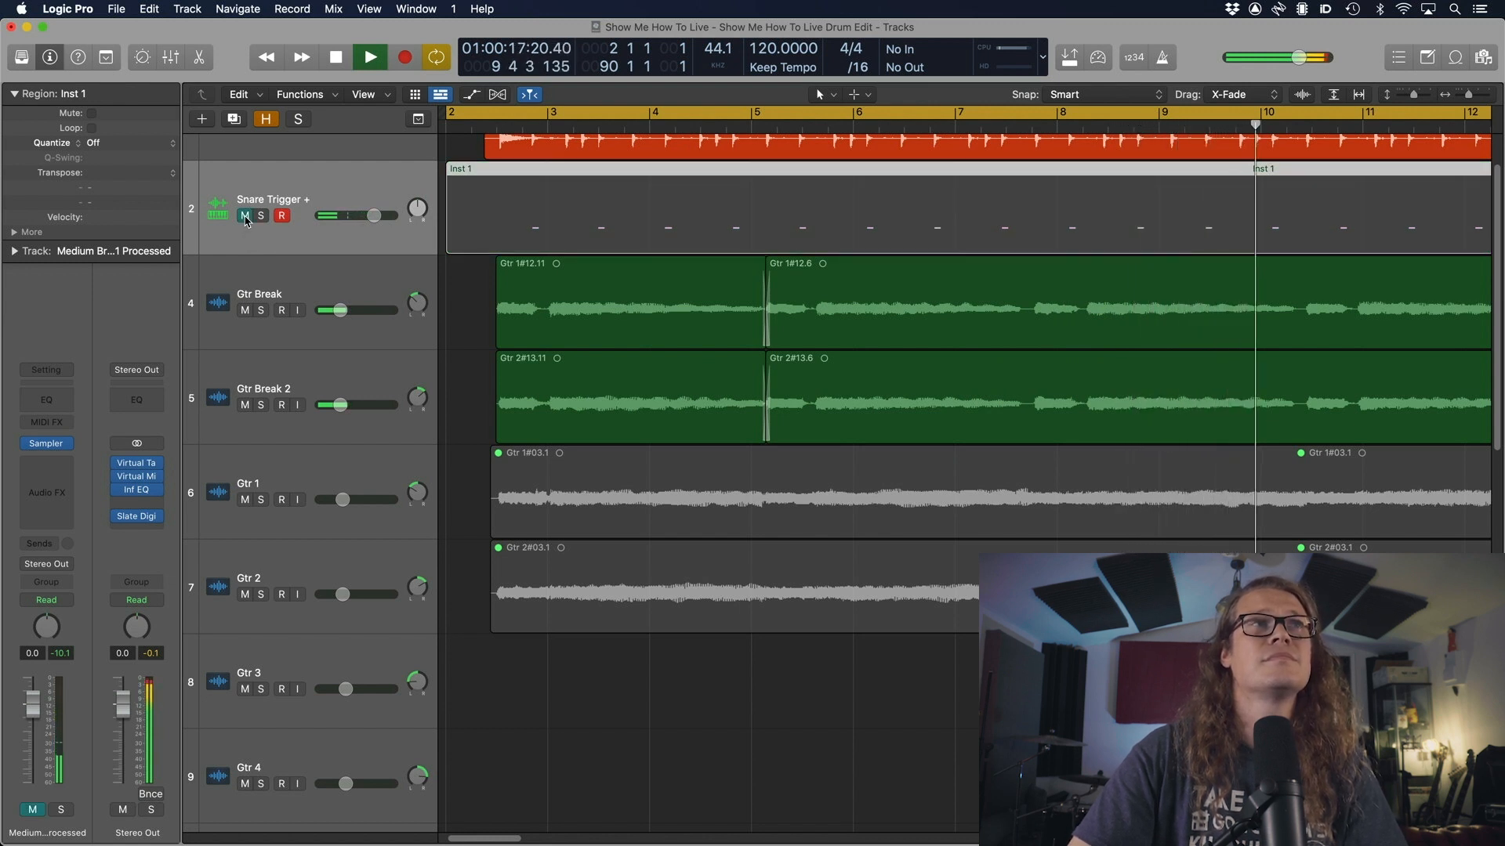